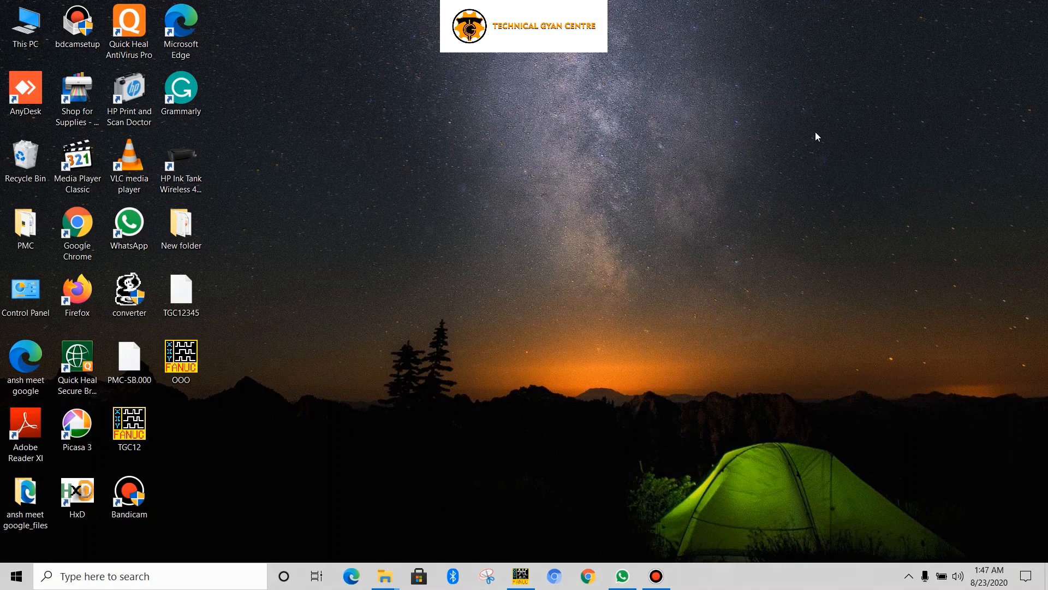
mouse_move(628, 81)
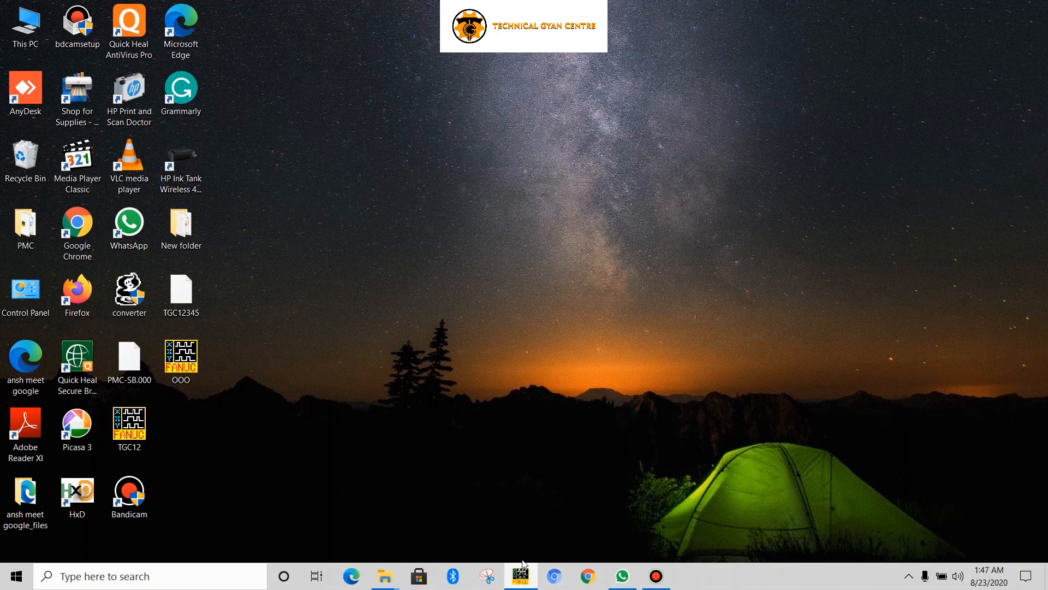
- Dismiss the pending program update without saving and relaunch FANUC LADDER-III
click(520, 575)
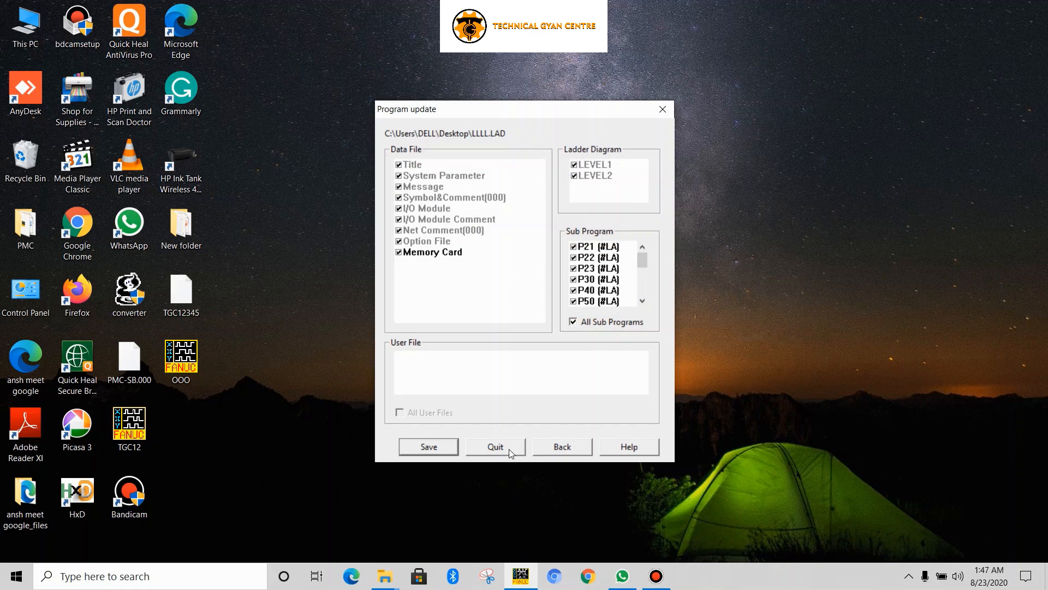
click(495, 447)
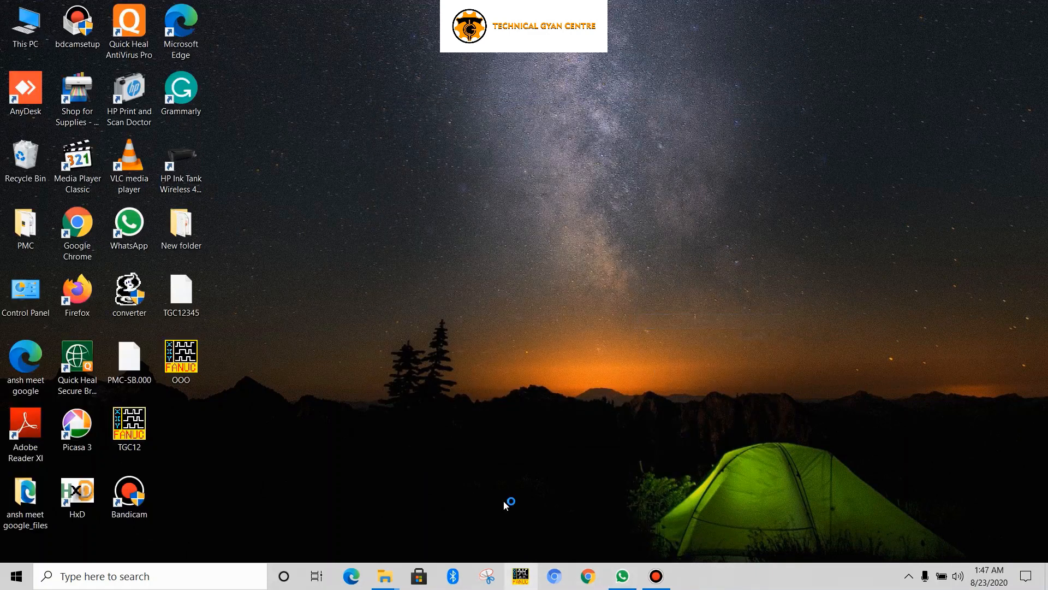
click(519, 576)
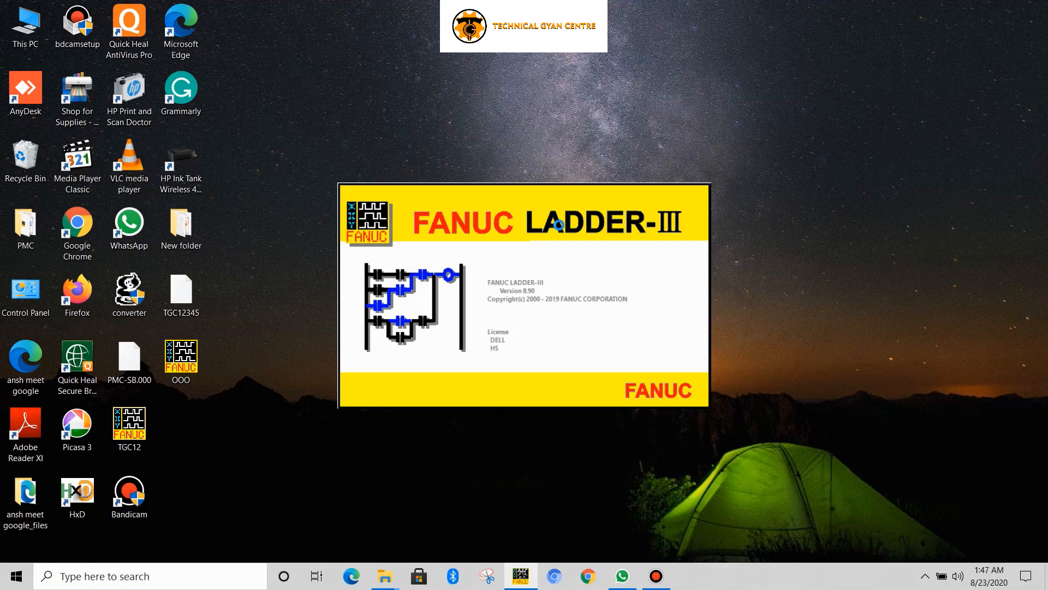
- Create new program tgc12 with PMC type 31i-A PMC, overwriting the existing file
click(11, 22)
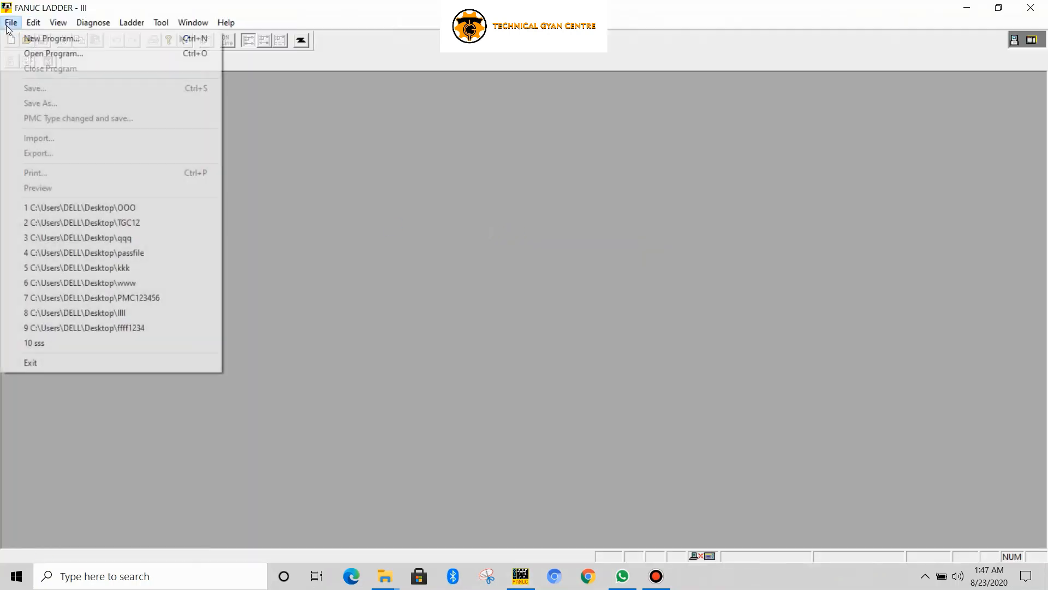
click(50, 39)
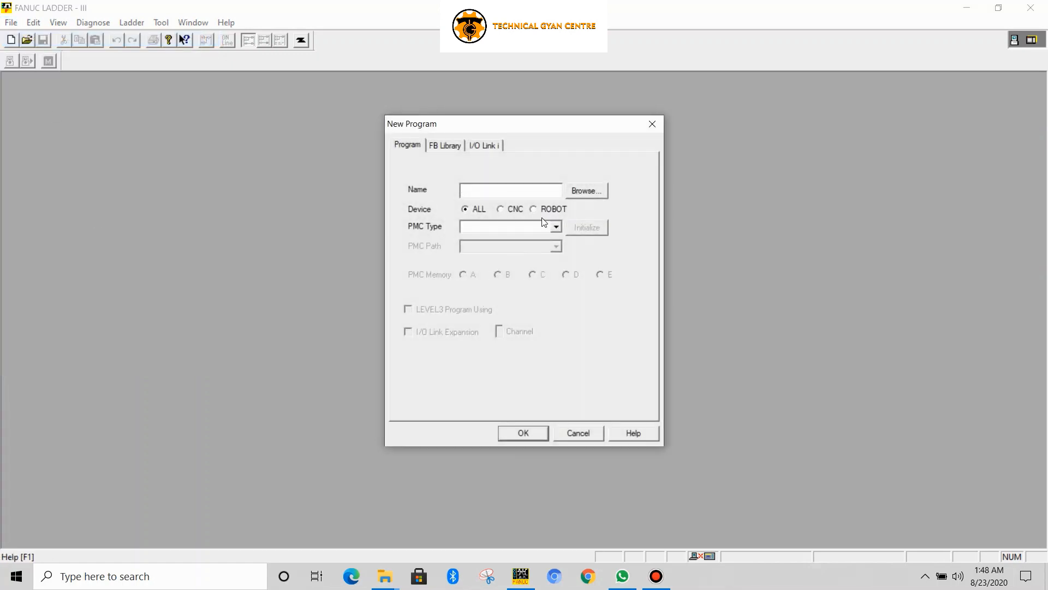
text(tgc12)
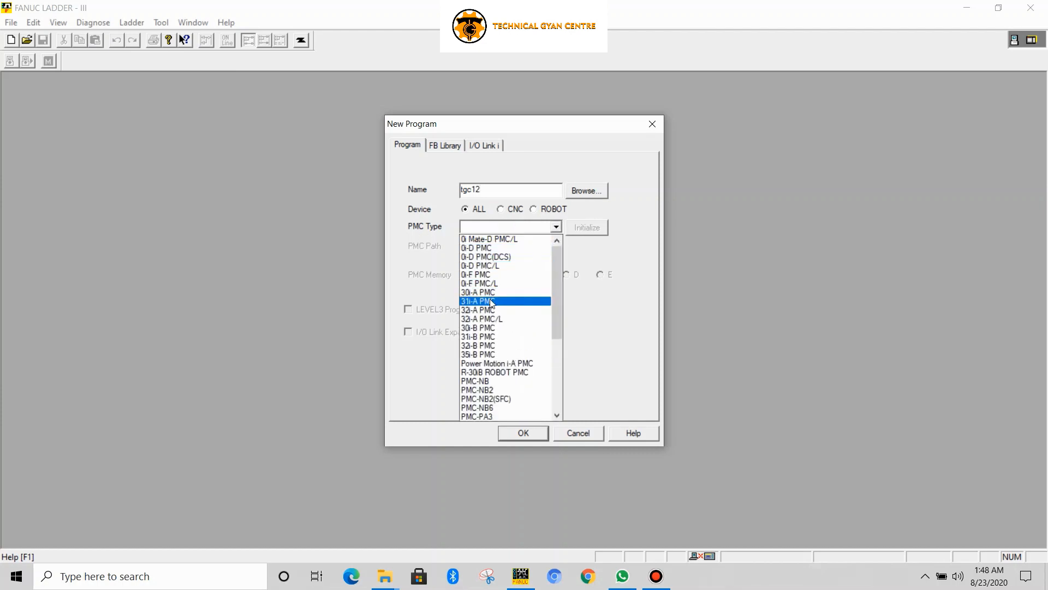
click(476, 301)
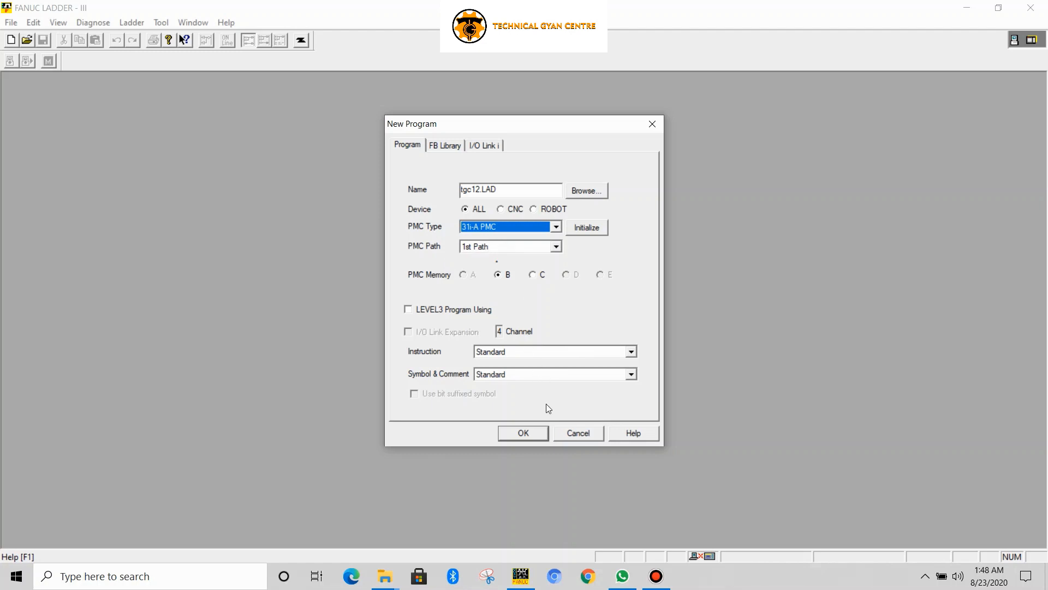
click(523, 433)
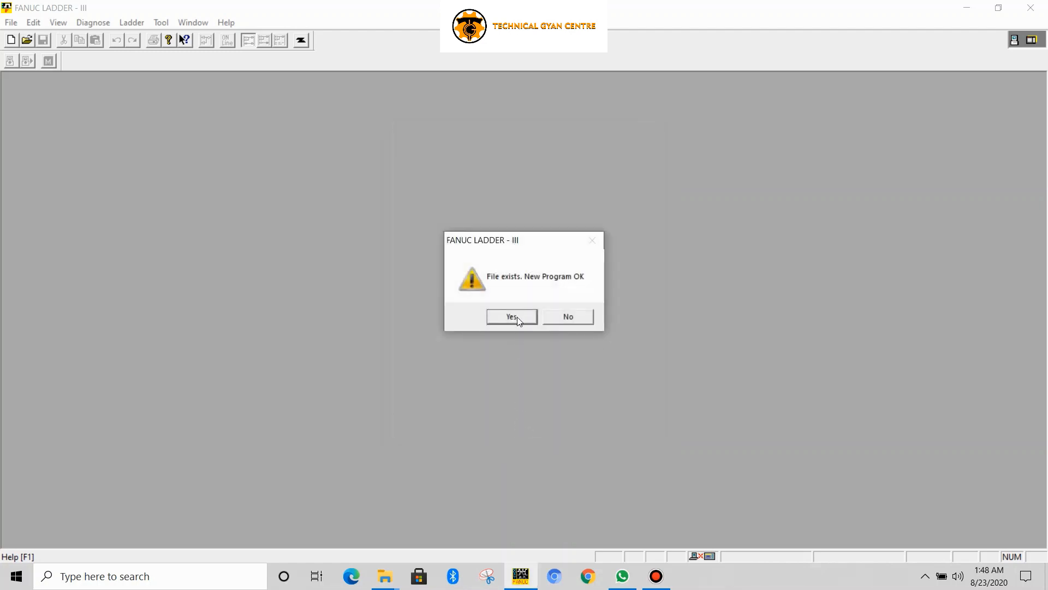
mouse_move(521, 320)
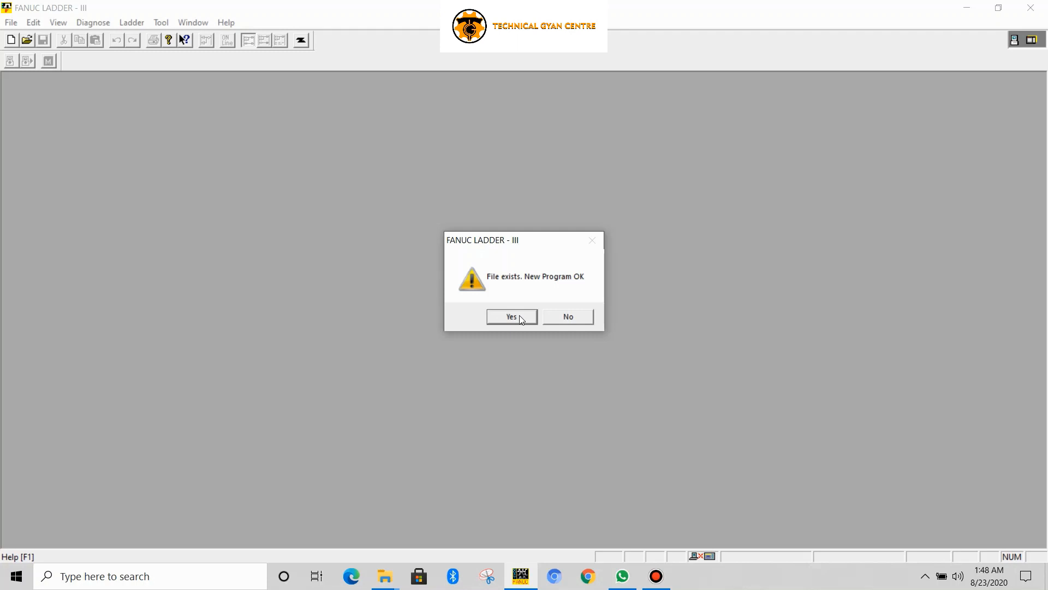
click(511, 317)
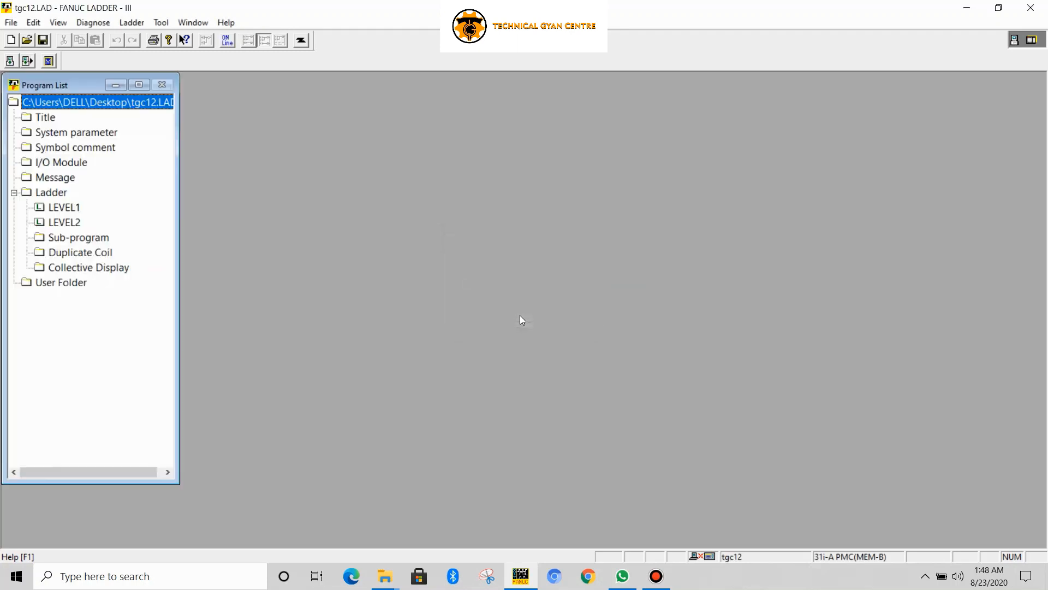
- Start importing a memory-card format file and browse to locate it
click(11, 22)
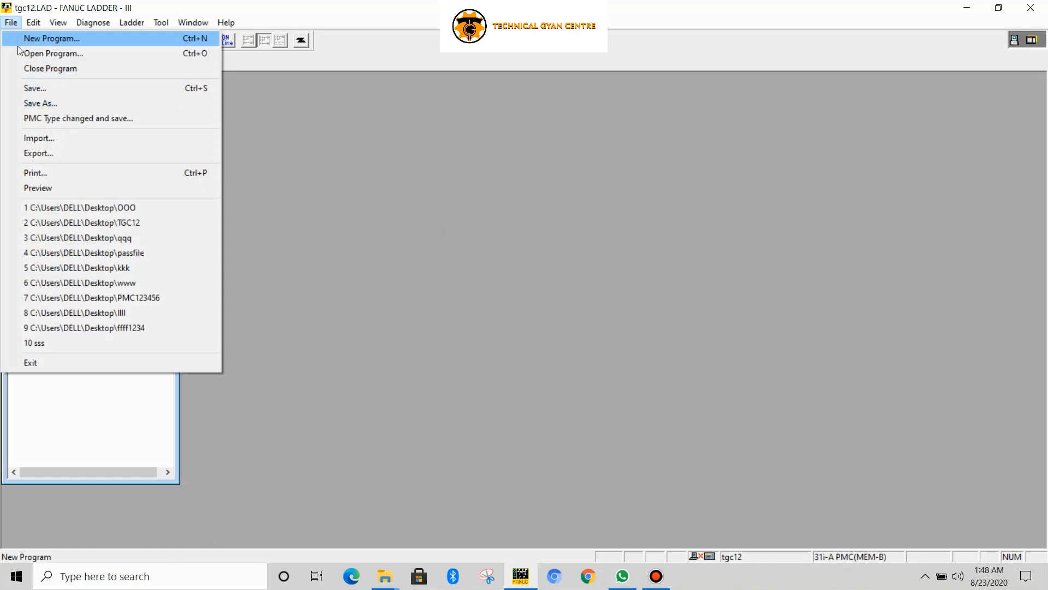
mouse_move(57, 141)
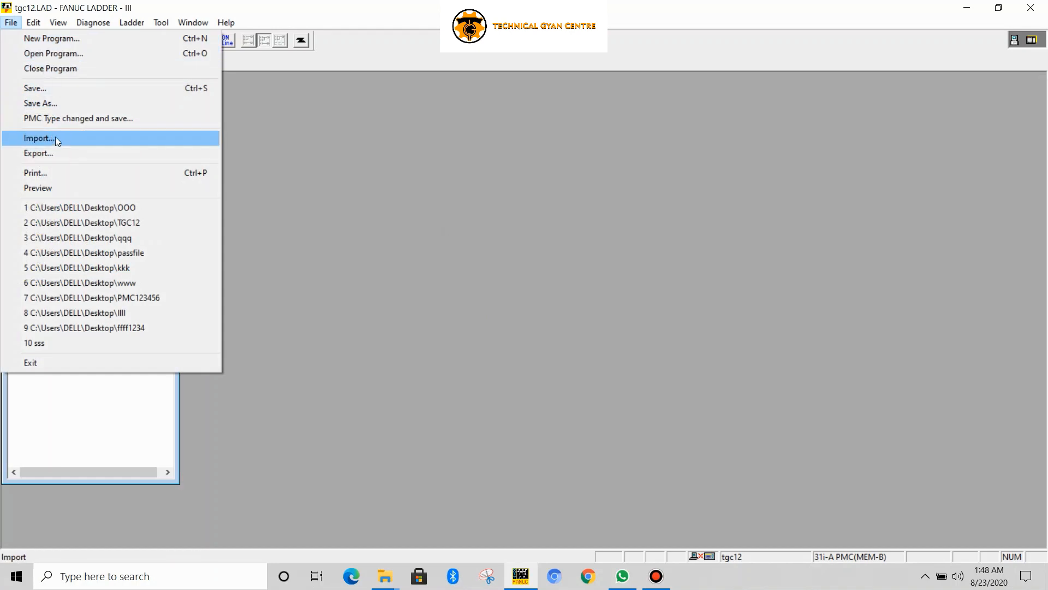
click(39, 138)
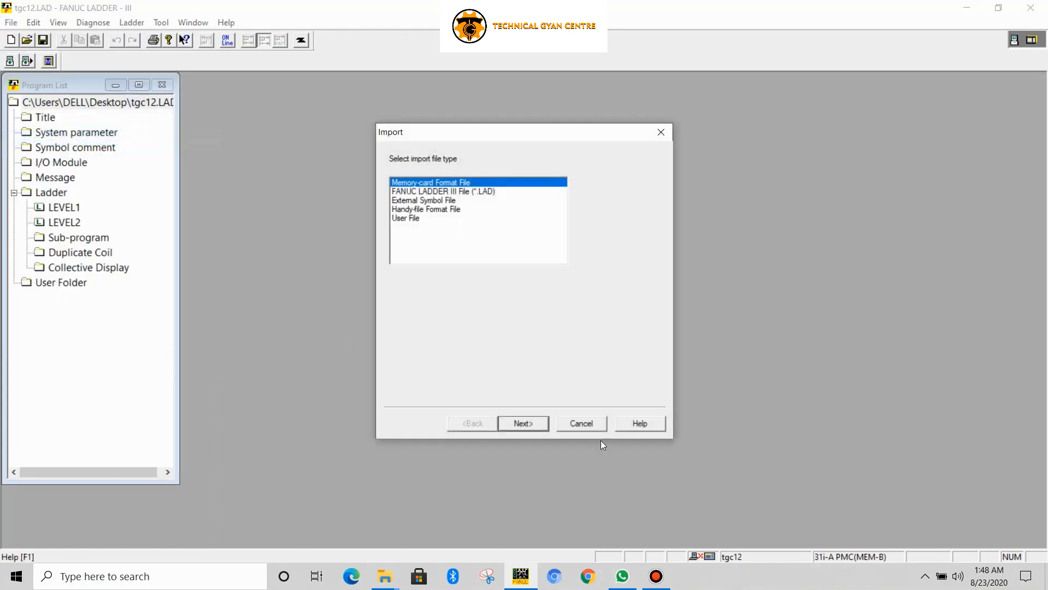
click(523, 422)
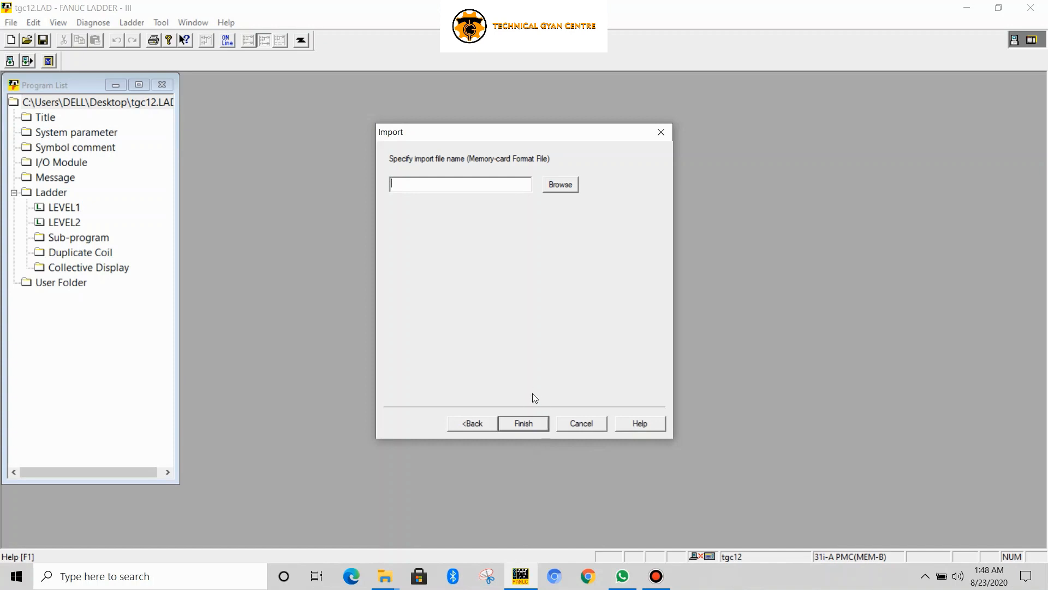
click(559, 184)
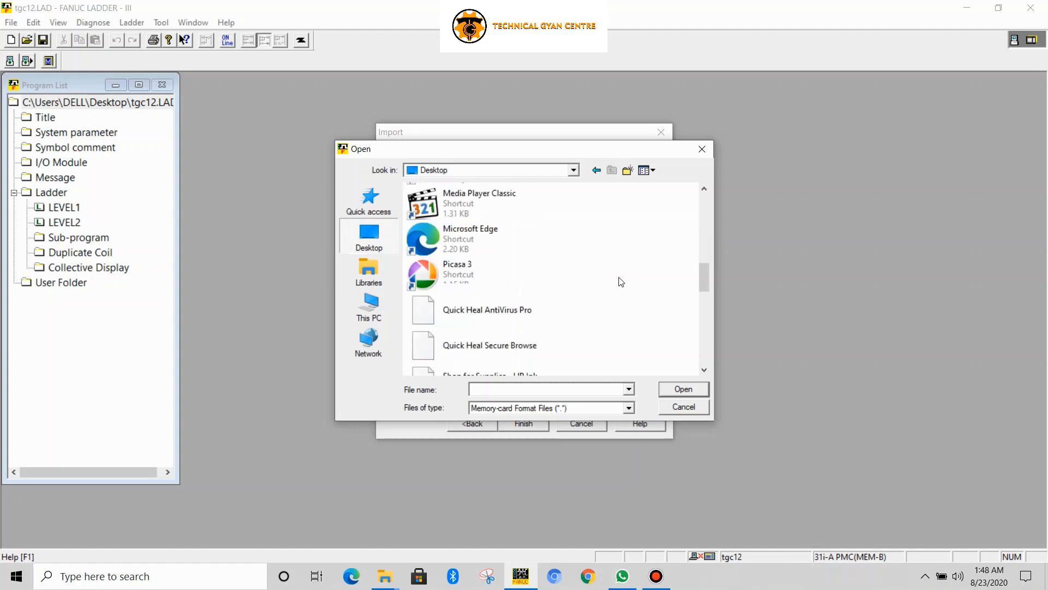
scroll(down, 3)
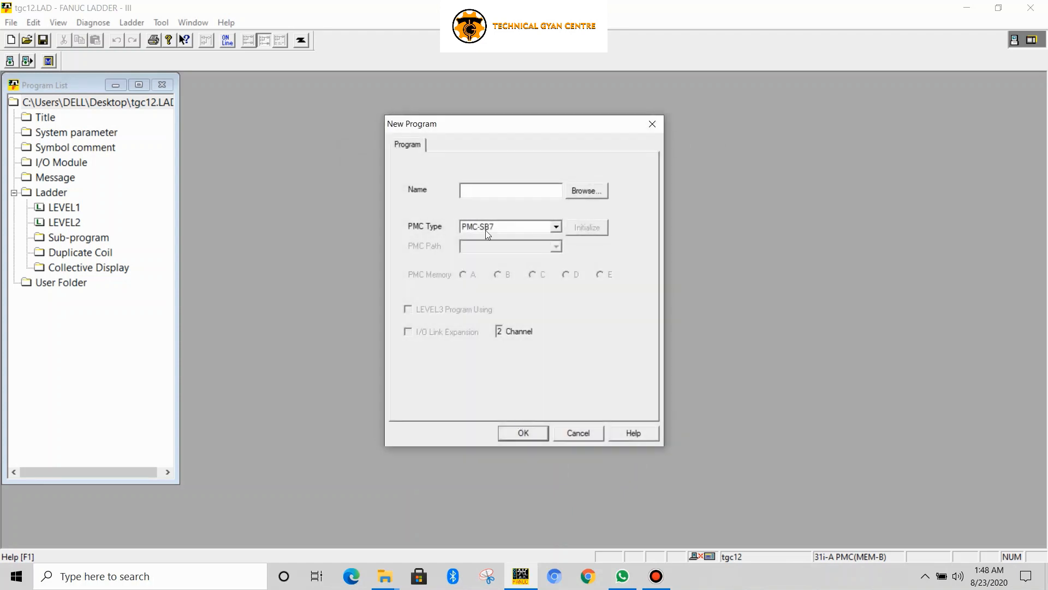
- Name the imported program TGC123, save the data, and close the zero-error decompile report
click(510, 190)
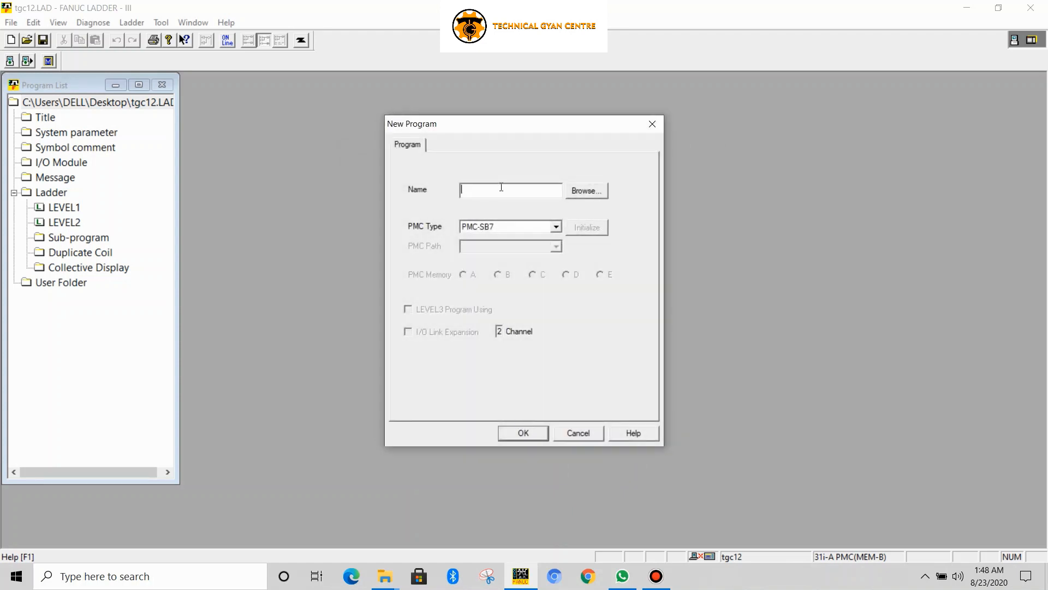
text(TGC)
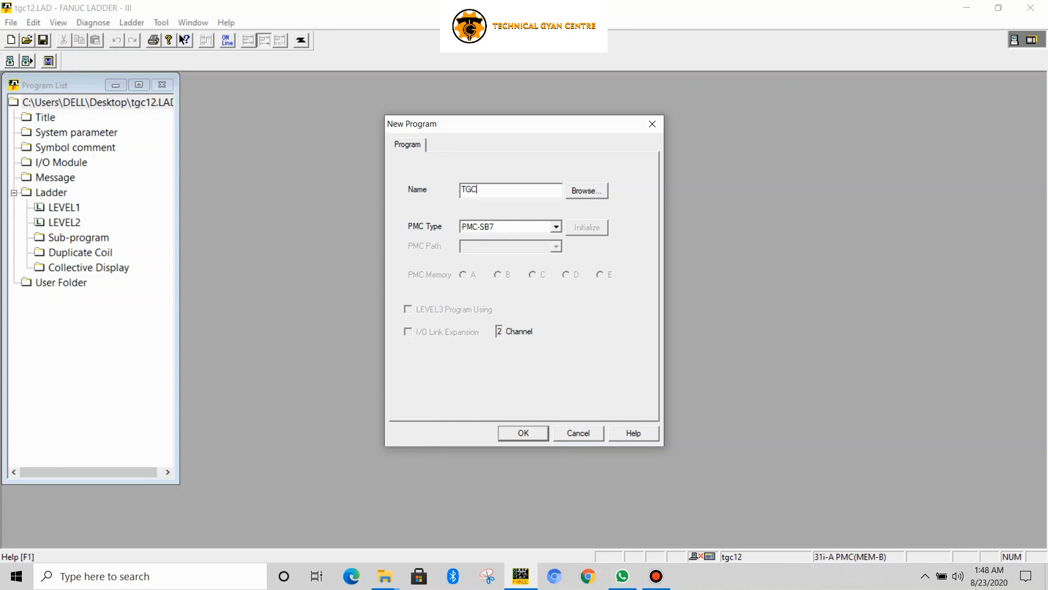
text(123)
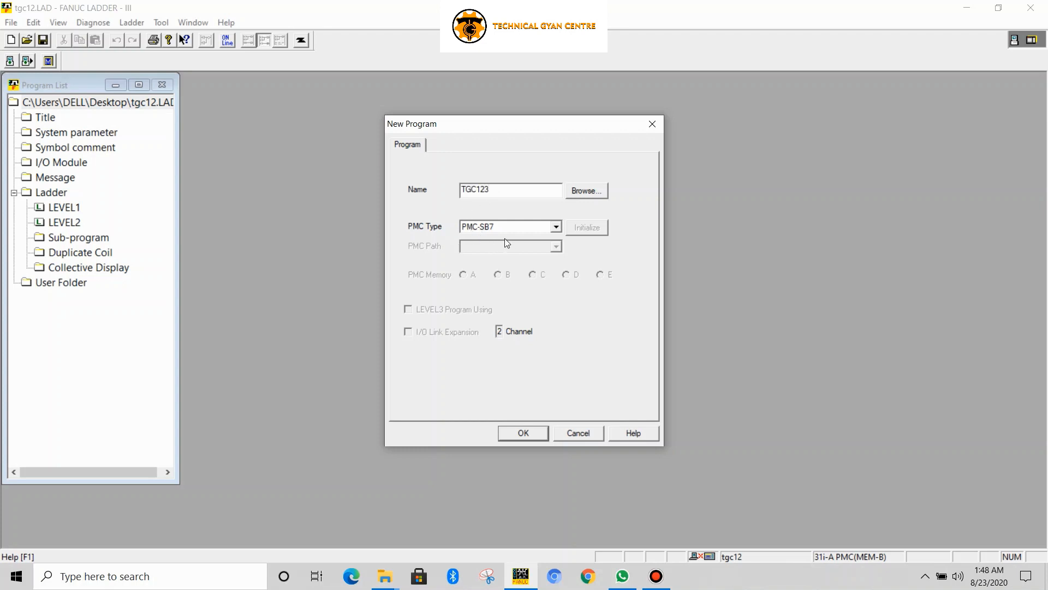
click(523, 432)
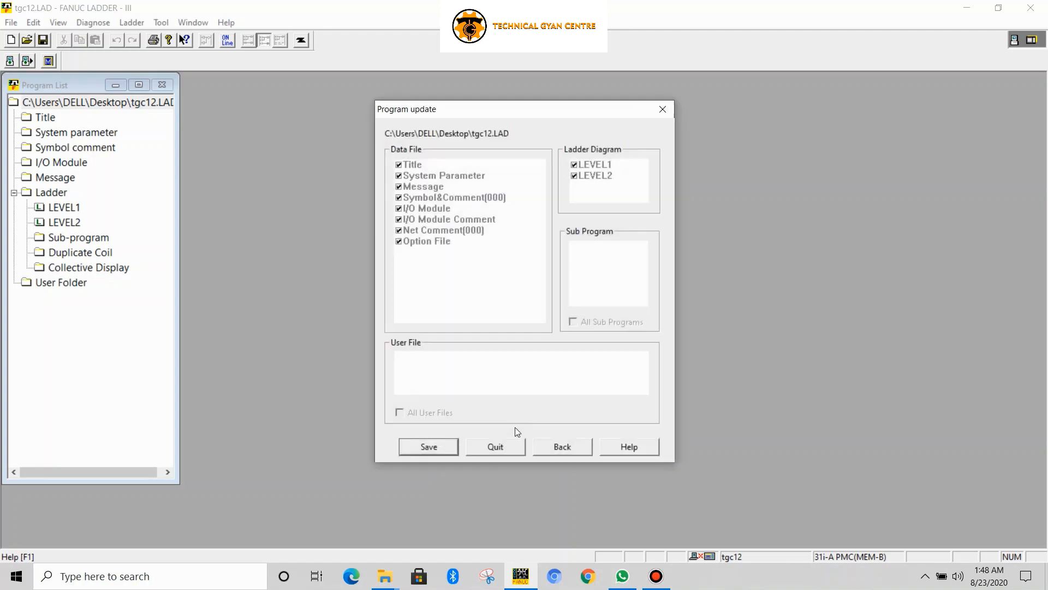
click(428, 446)
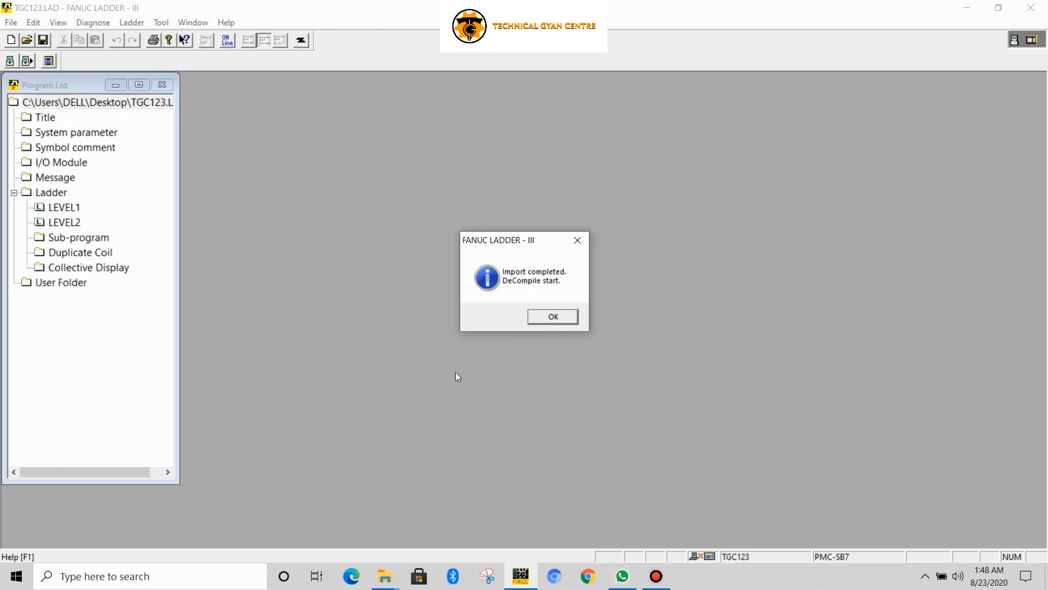
click(552, 316)
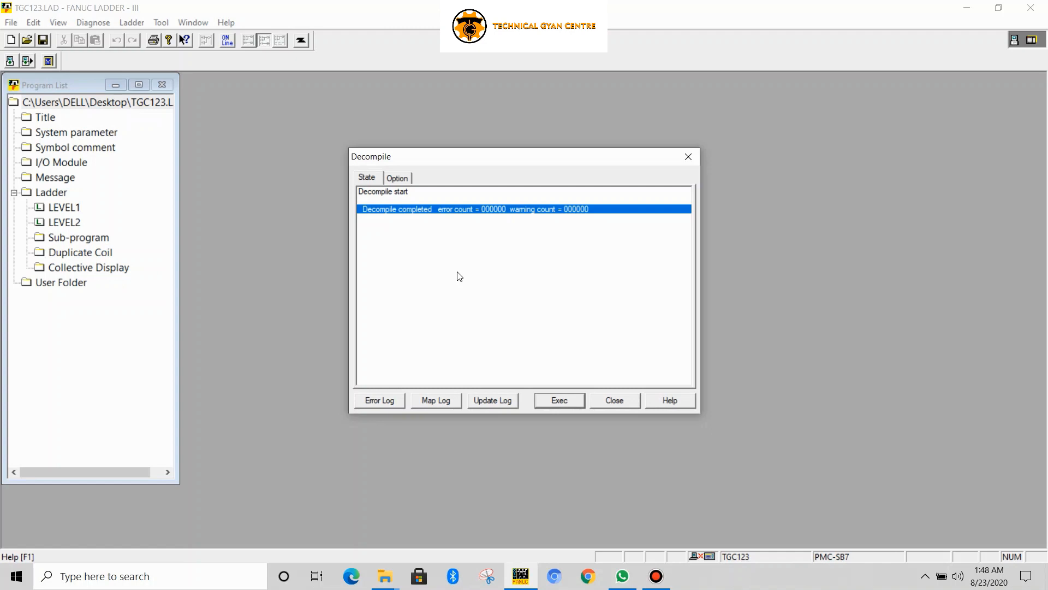
click(613, 400)
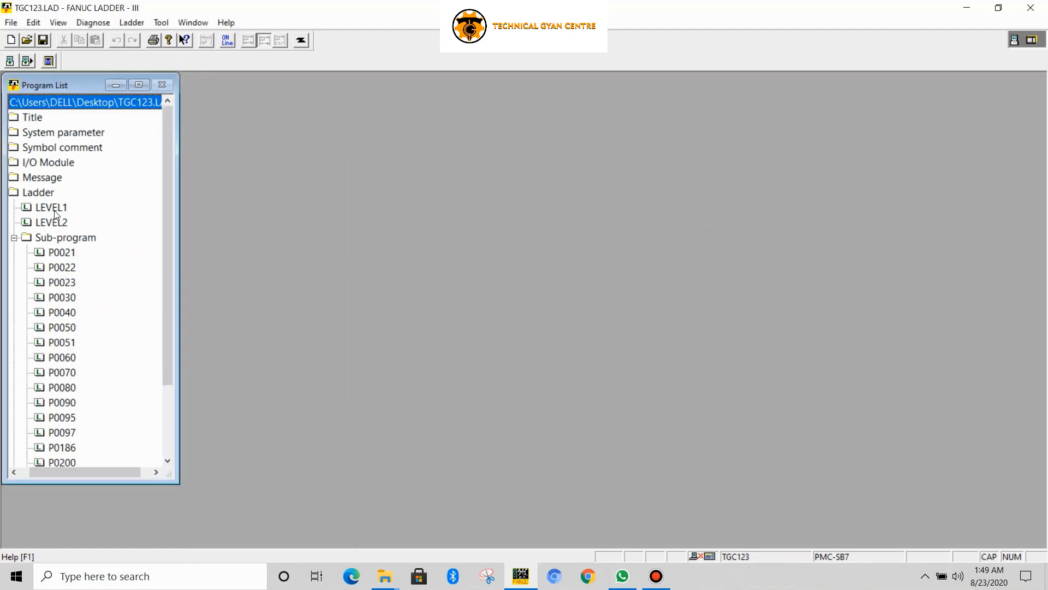
- Open the LEVEL1 ladder diagram and bring up the Tool > Compile options
double_click(50, 207)
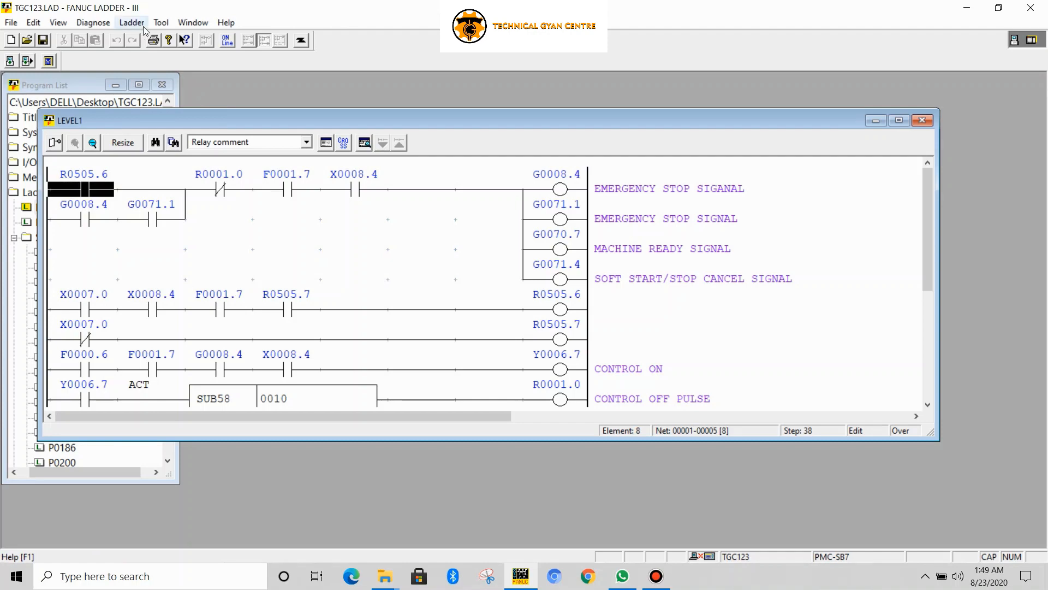
click(161, 22)
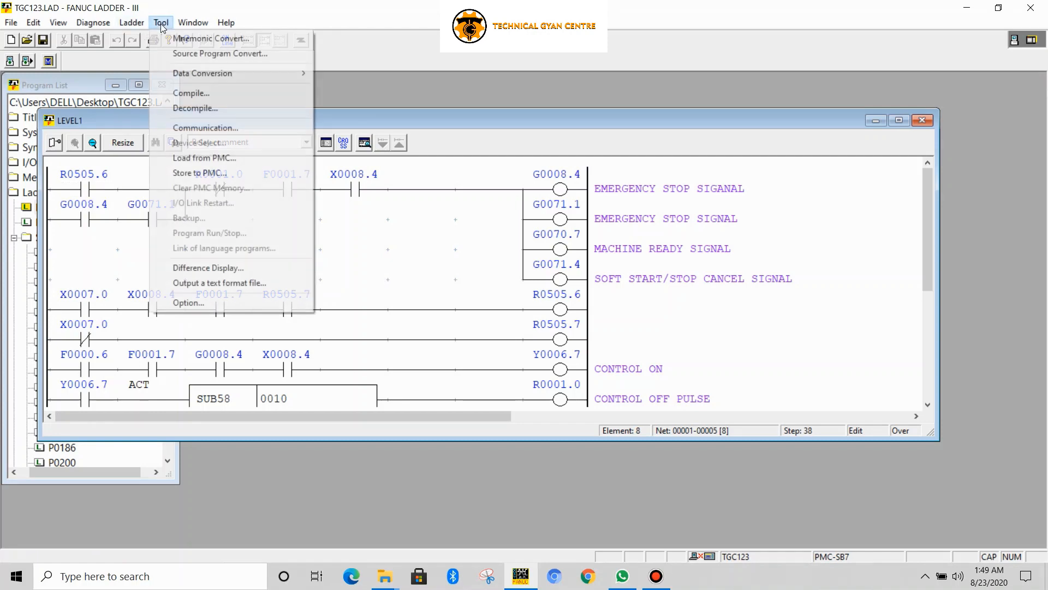
mouse_move(191, 93)
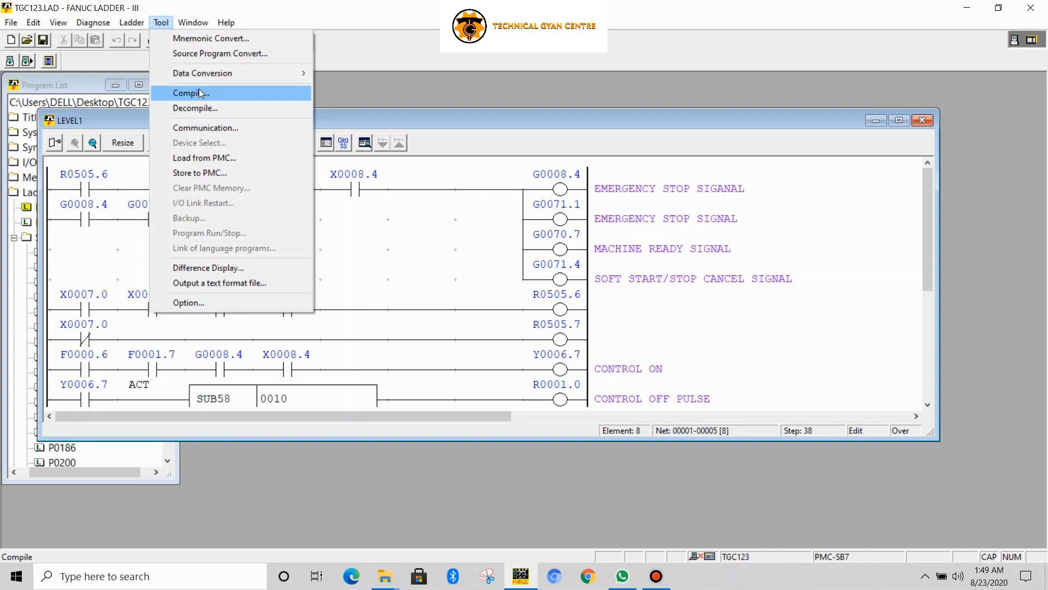
click(190, 93)
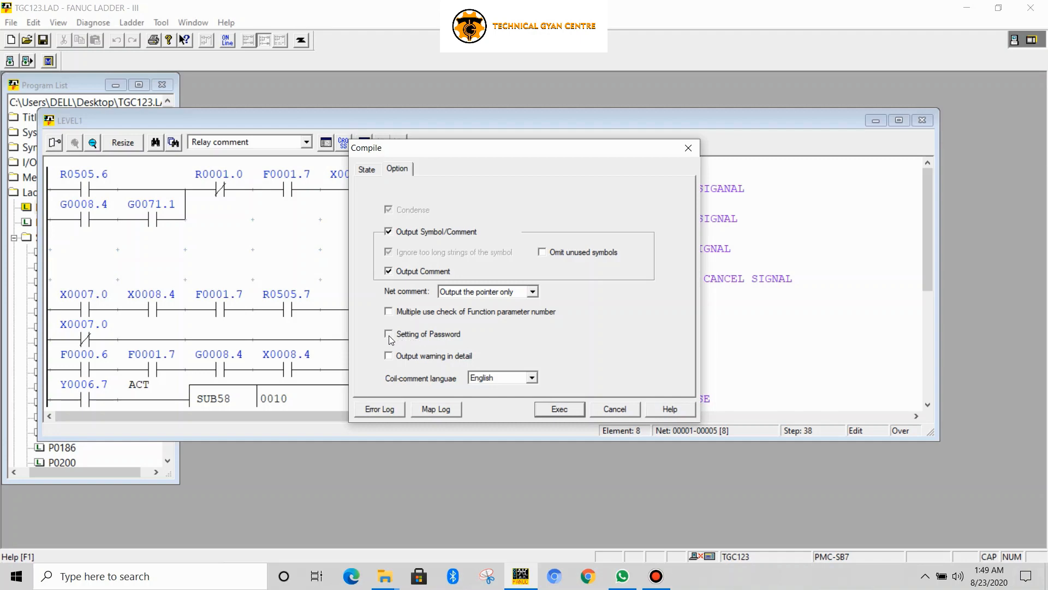
- Compile TGC123 with display and edit passwords, finishing with 0 errors and 6 warnings
click(388, 333)
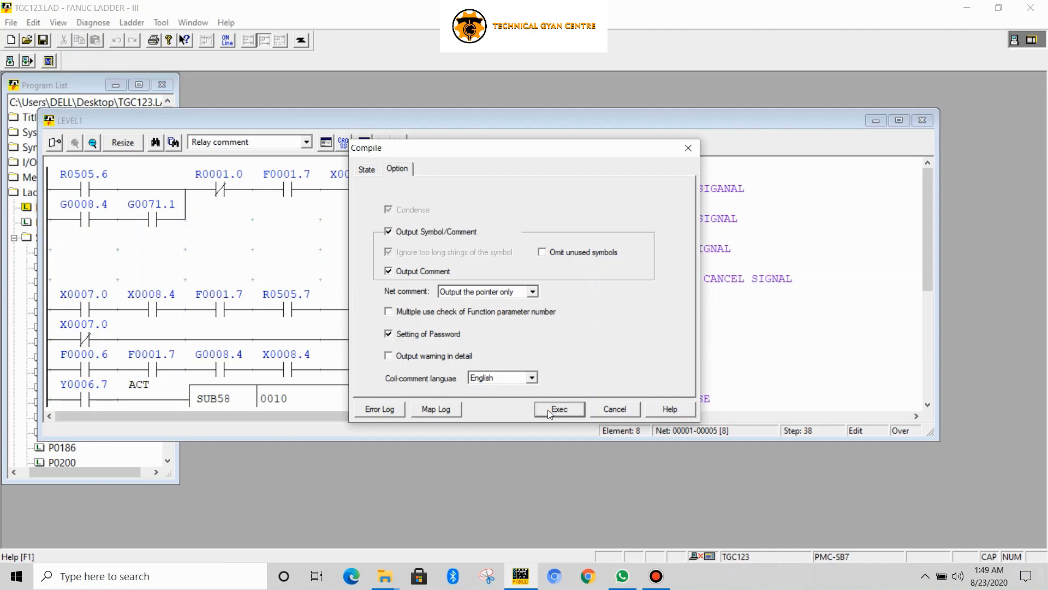
click(559, 409)
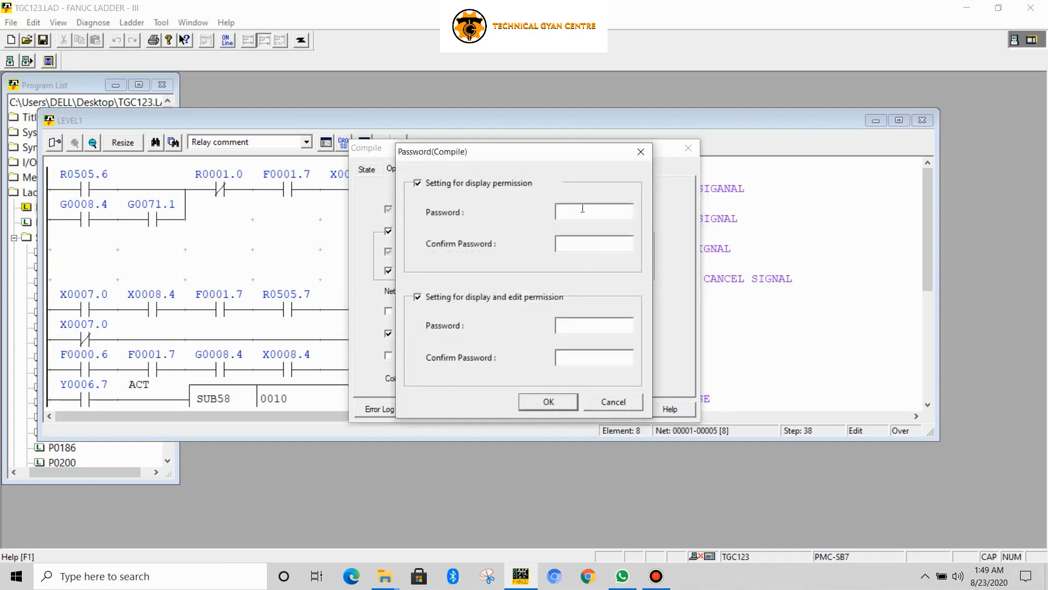
text(**)
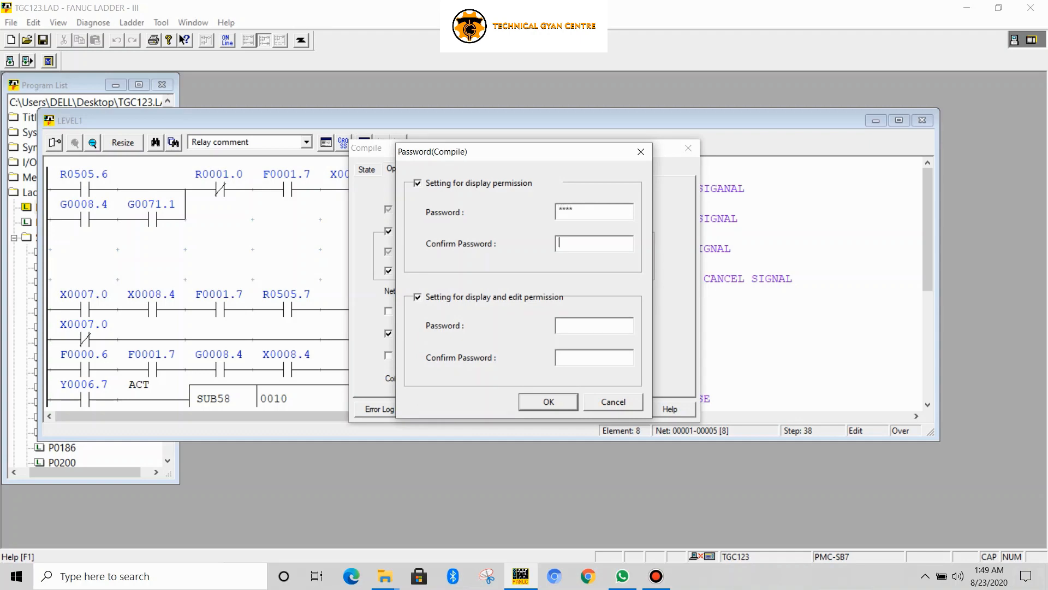
text(****)
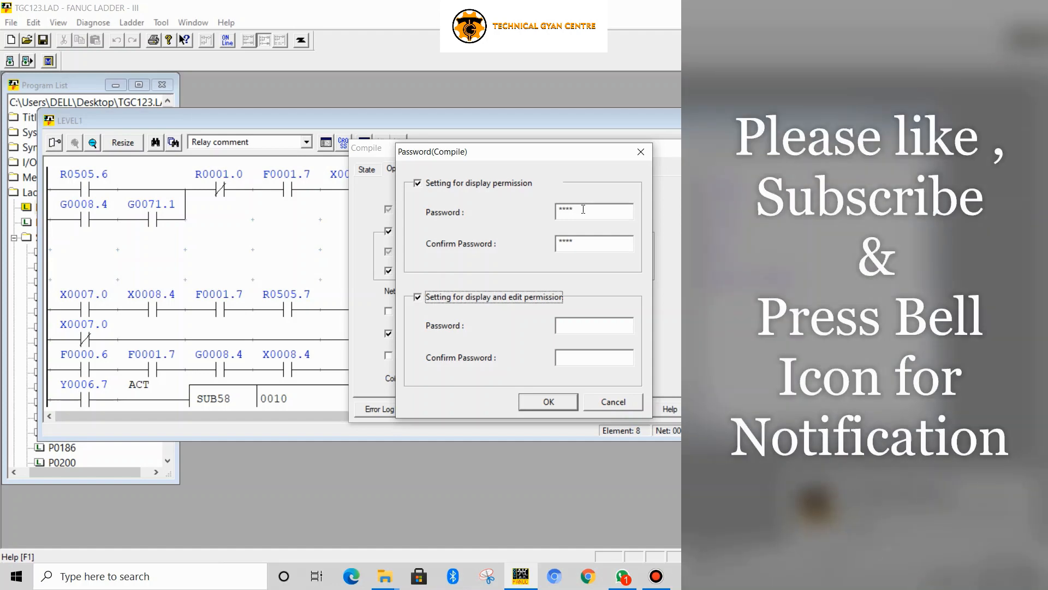
click(592, 325)
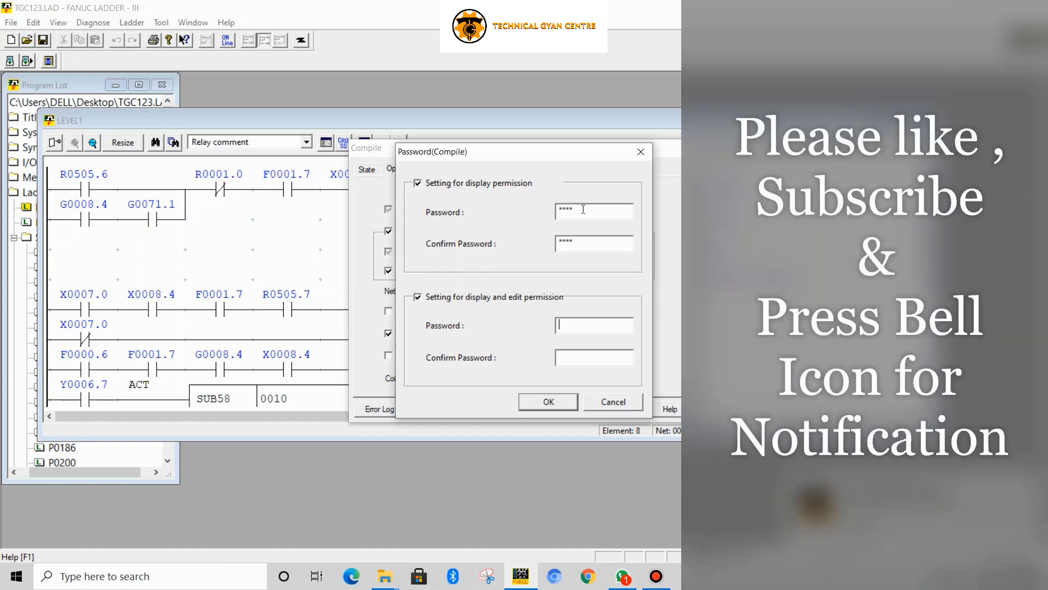
text(****)
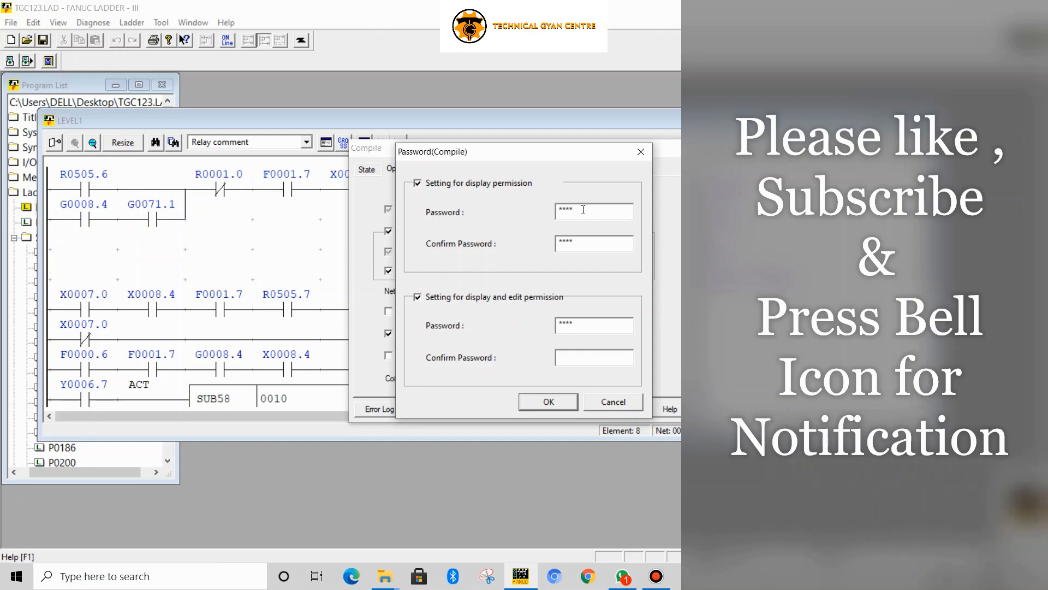
text(****)
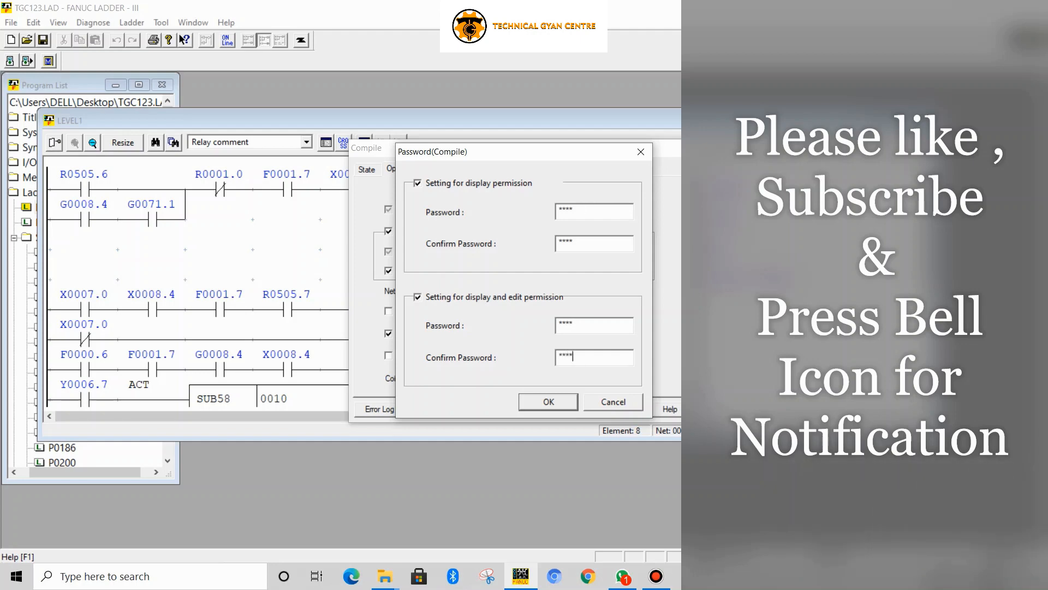
click(548, 401)
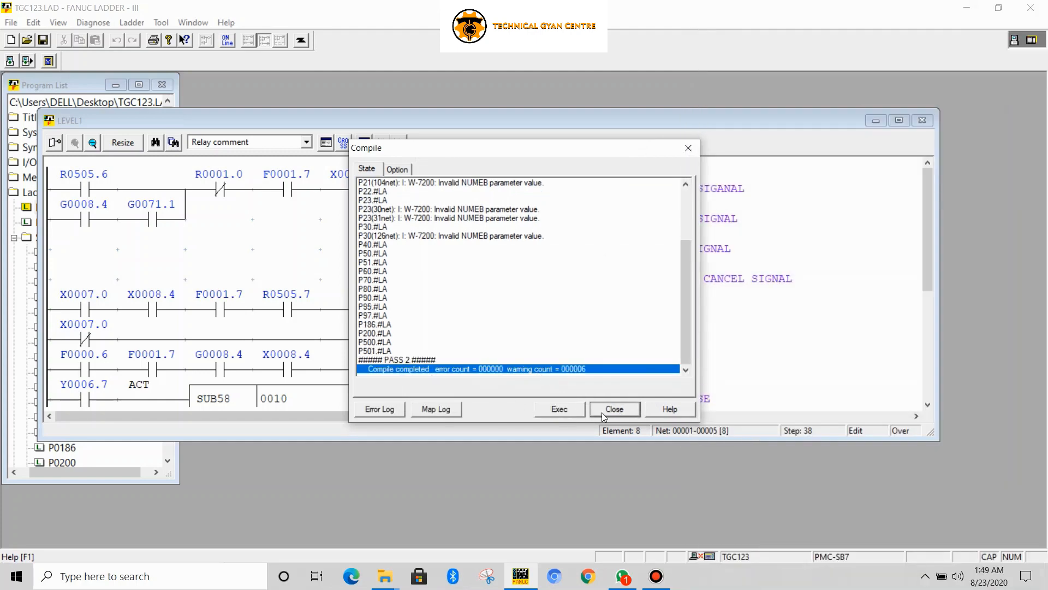
click(614, 408)
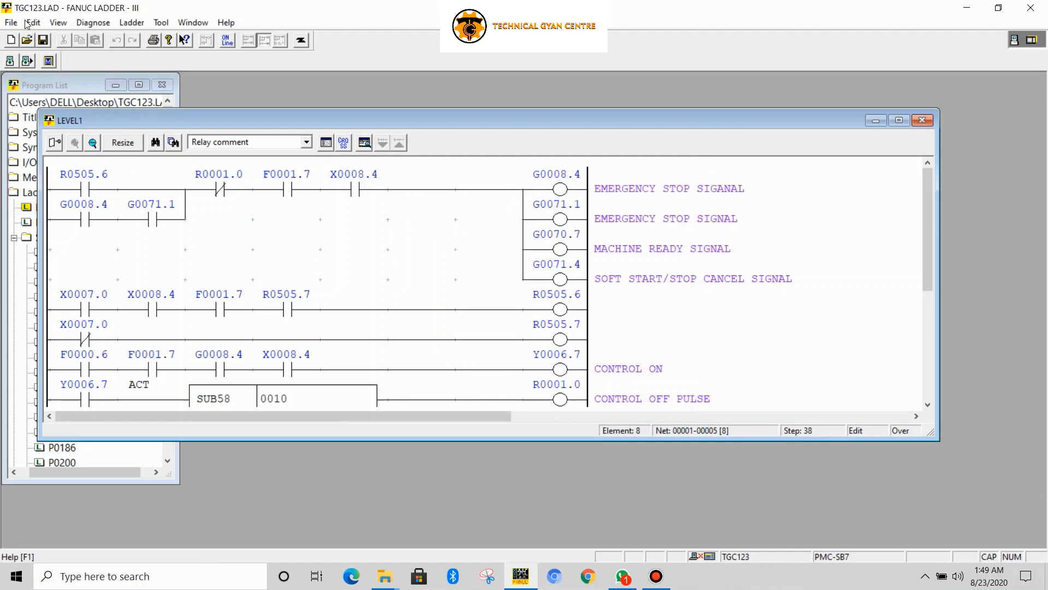
- Export TGC123 to the desktop as memory-card format file TGH123
click(11, 22)
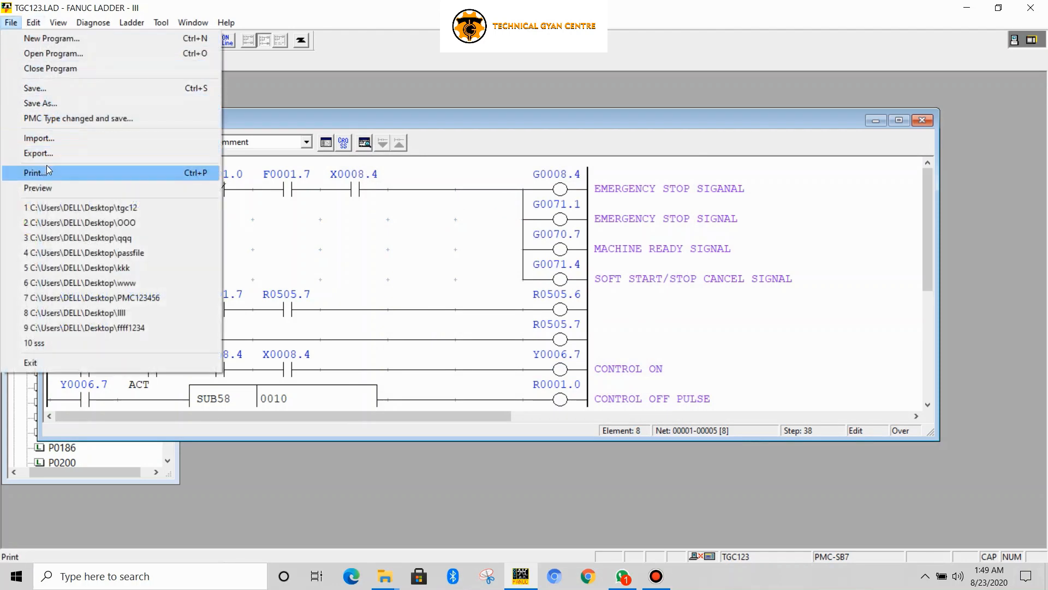
click(38, 153)
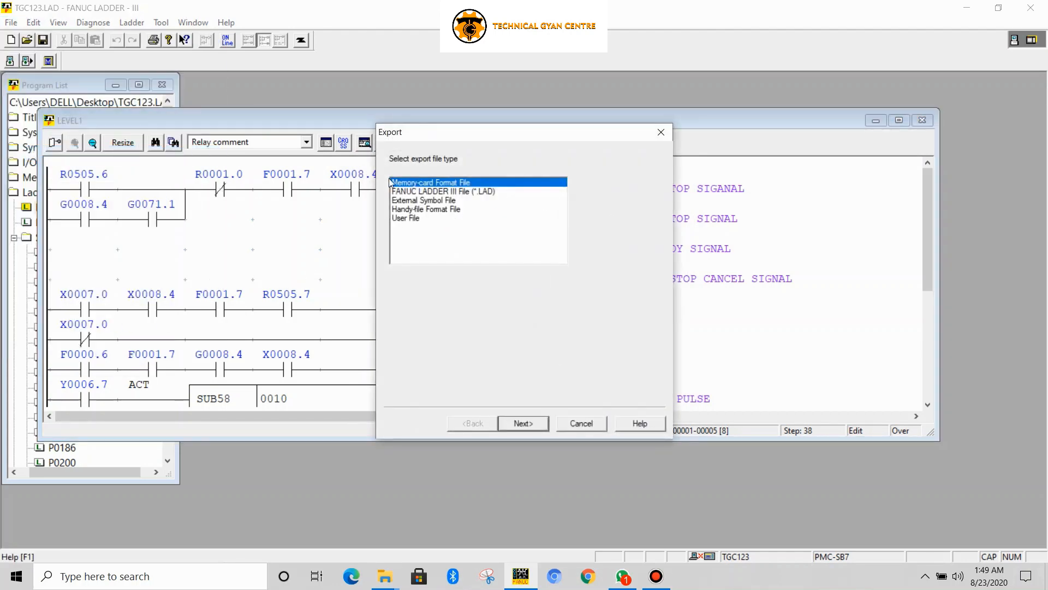
click(523, 423)
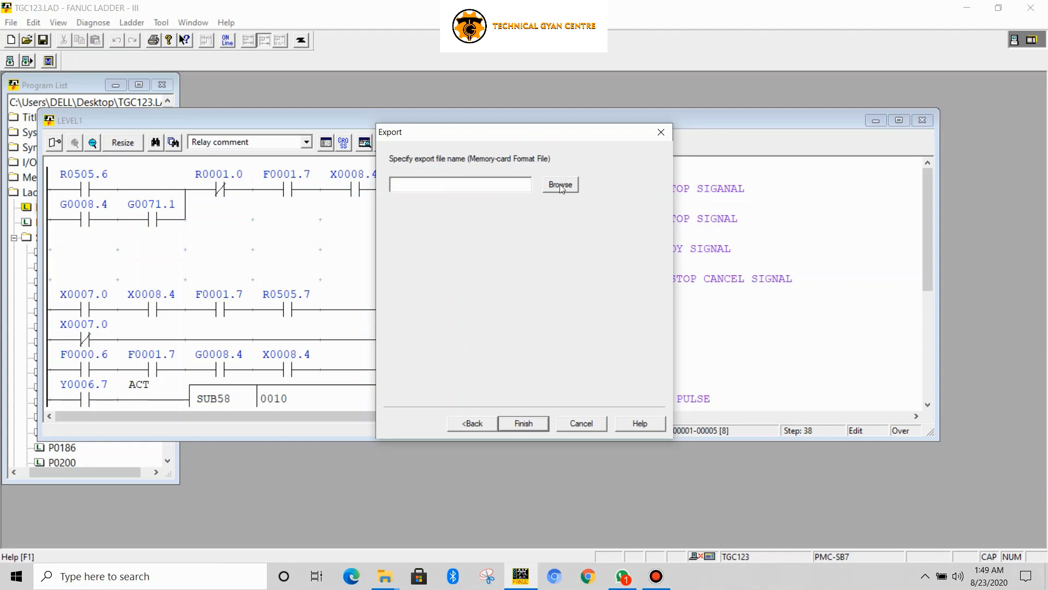
click(559, 185)
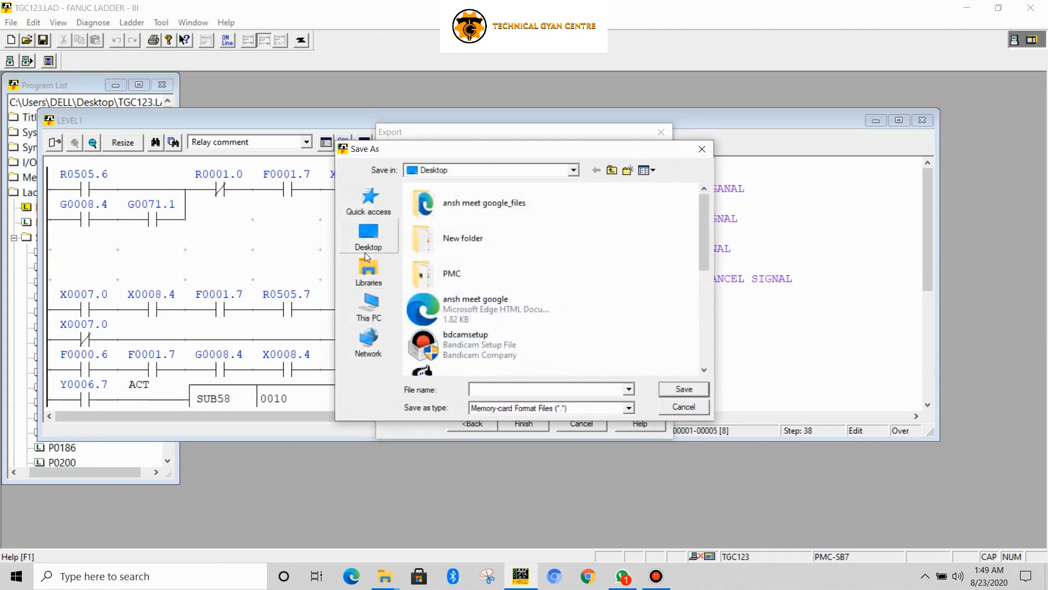
click(369, 235)
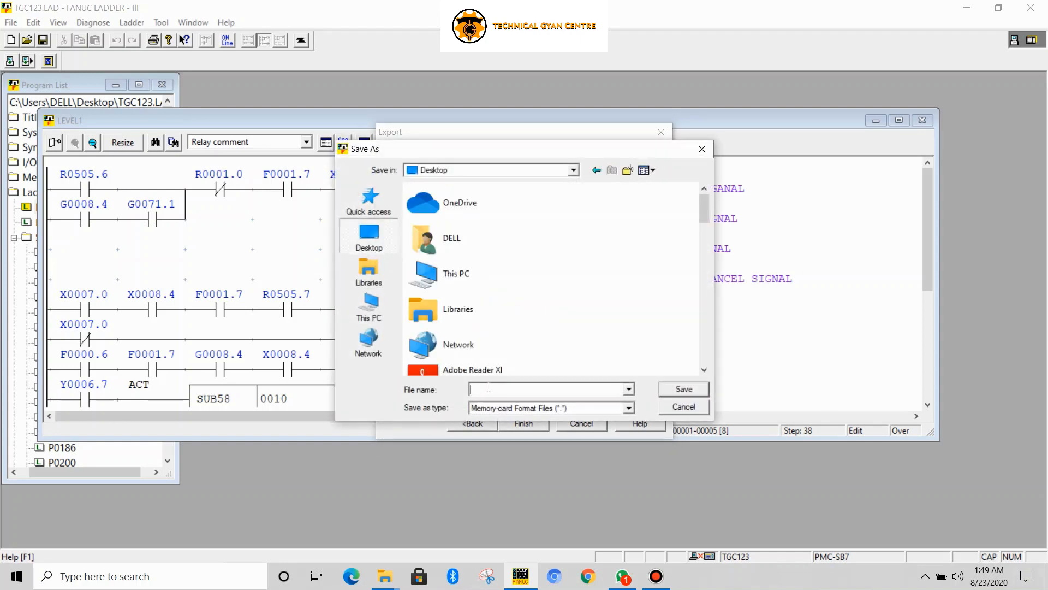
text(TGH1)
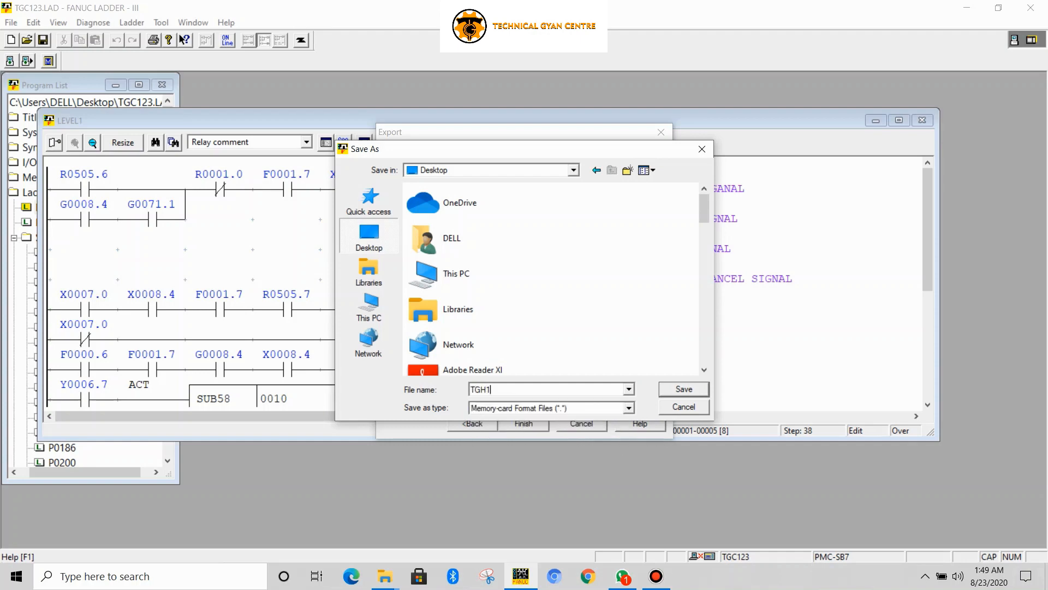
text(23)
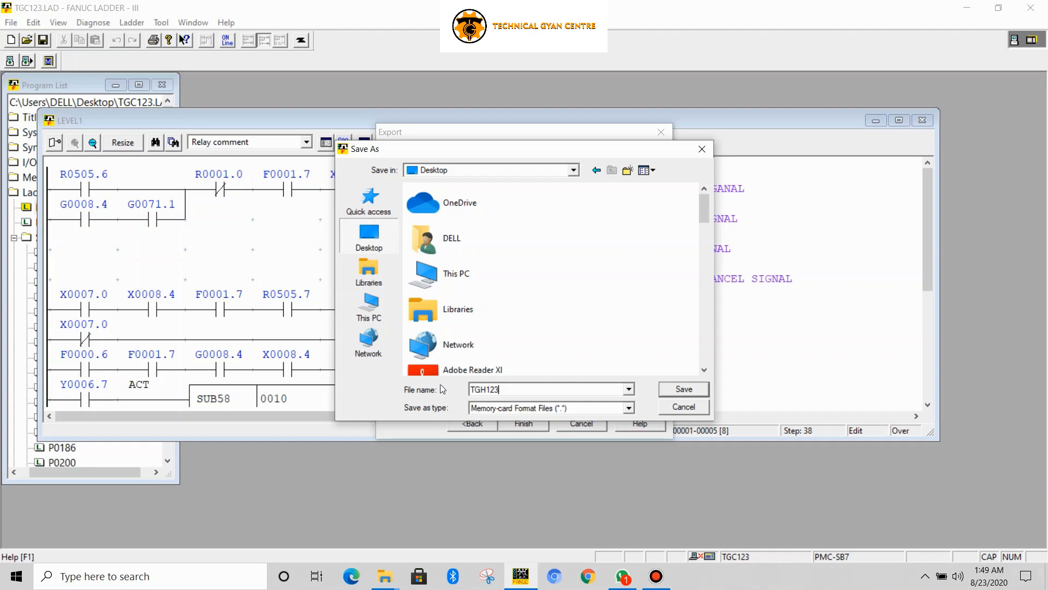
click(682, 389)
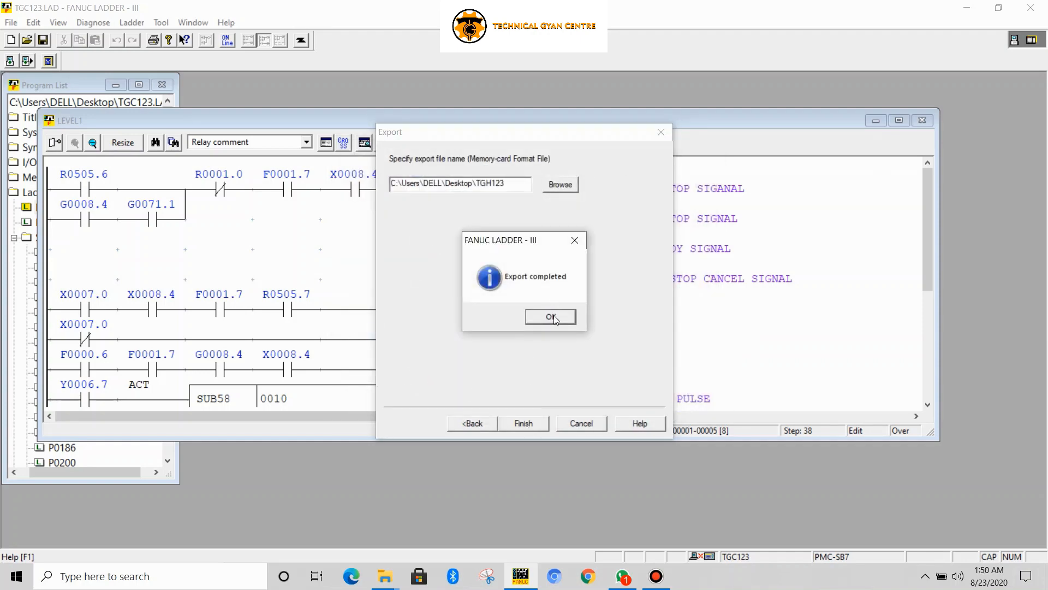
click(550, 316)
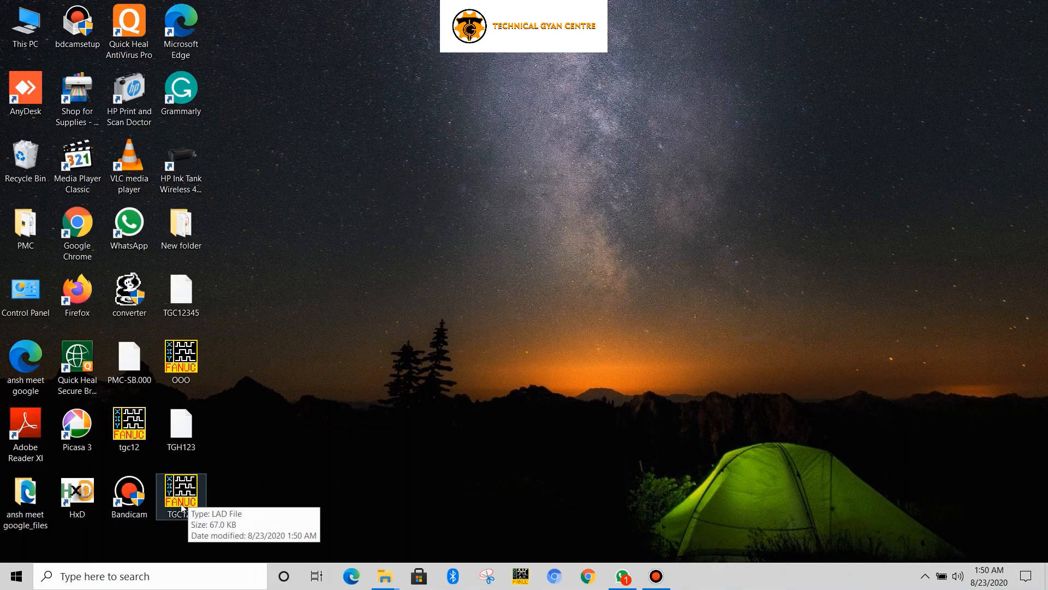
- Open TGC123 from the desktop, close the software, and relaunch FANUC LADDER-III
double_click(181, 491)
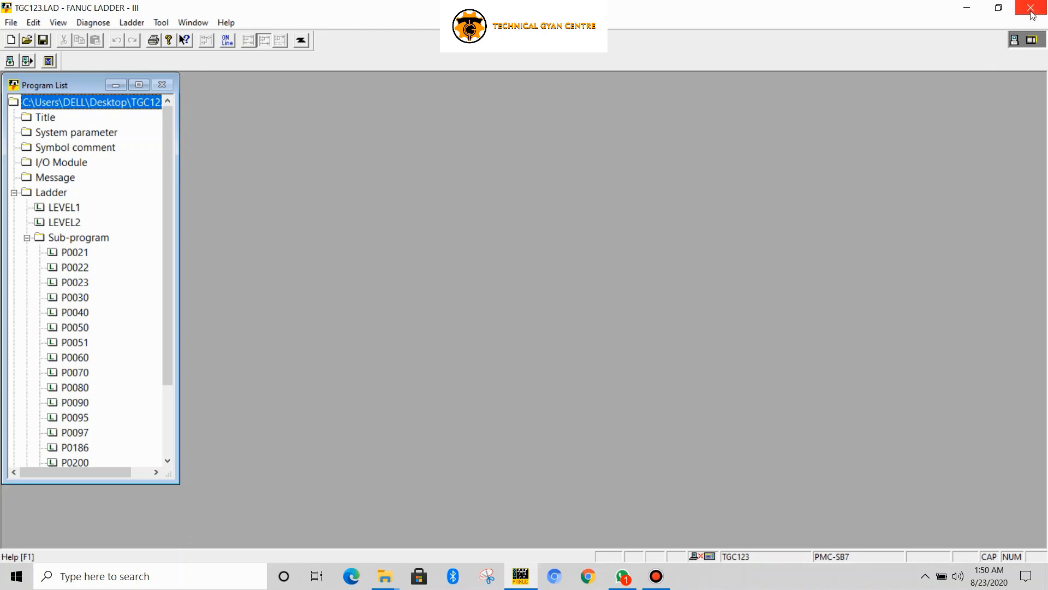
click(1032, 7)
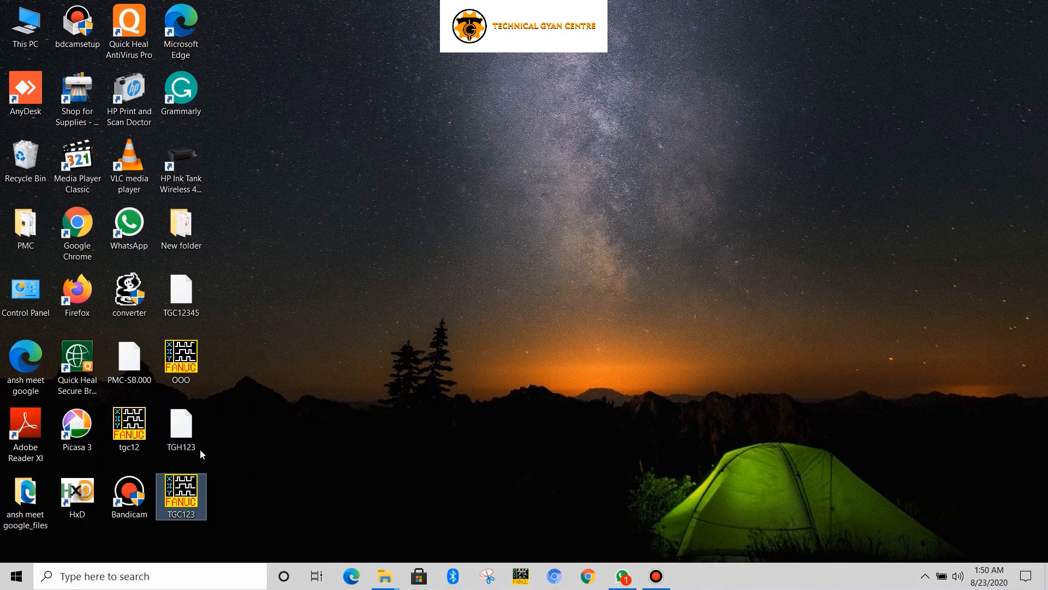
double_click(180, 497)
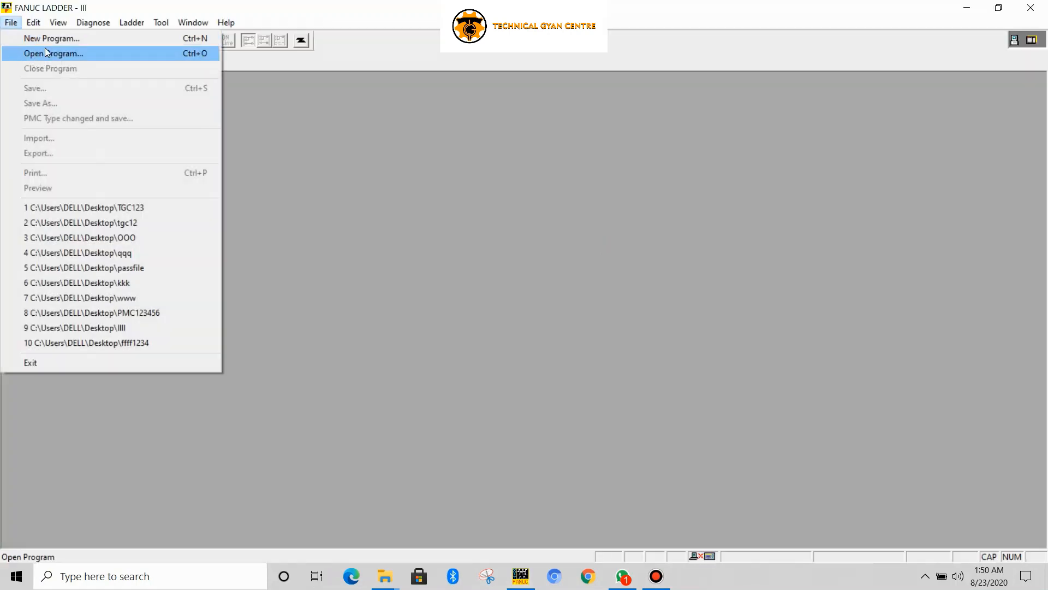
- Create new program 11223 with PMC type 31i-A PMC
click(51, 38)
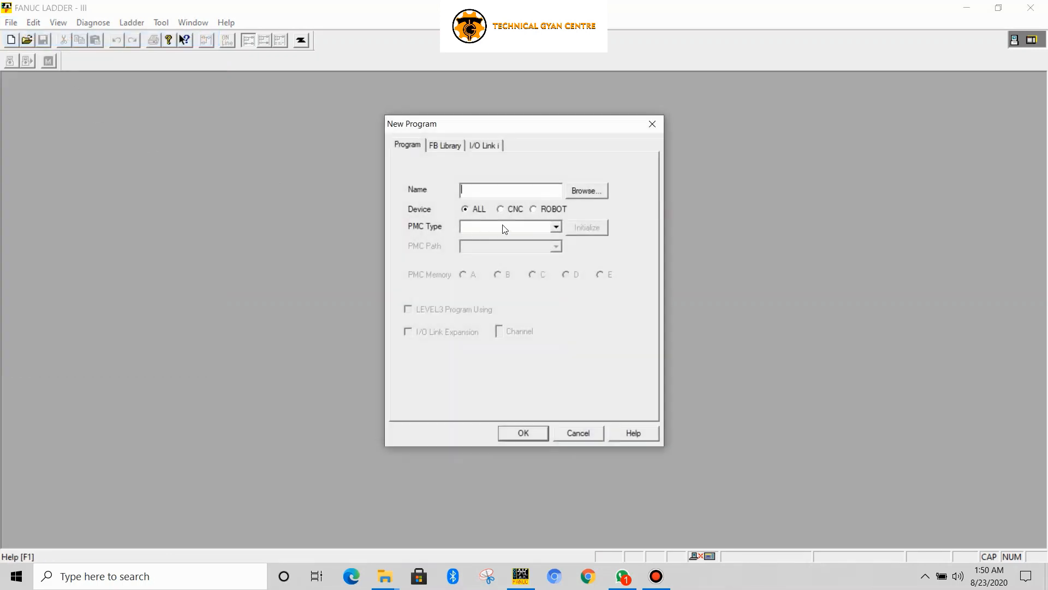
text(11223)
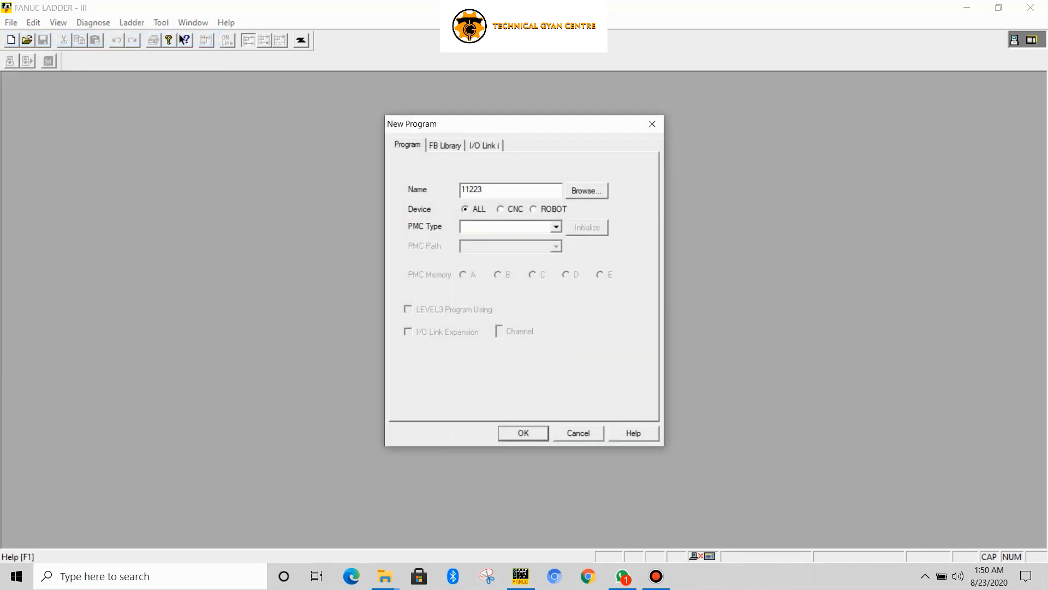
click(555, 227)
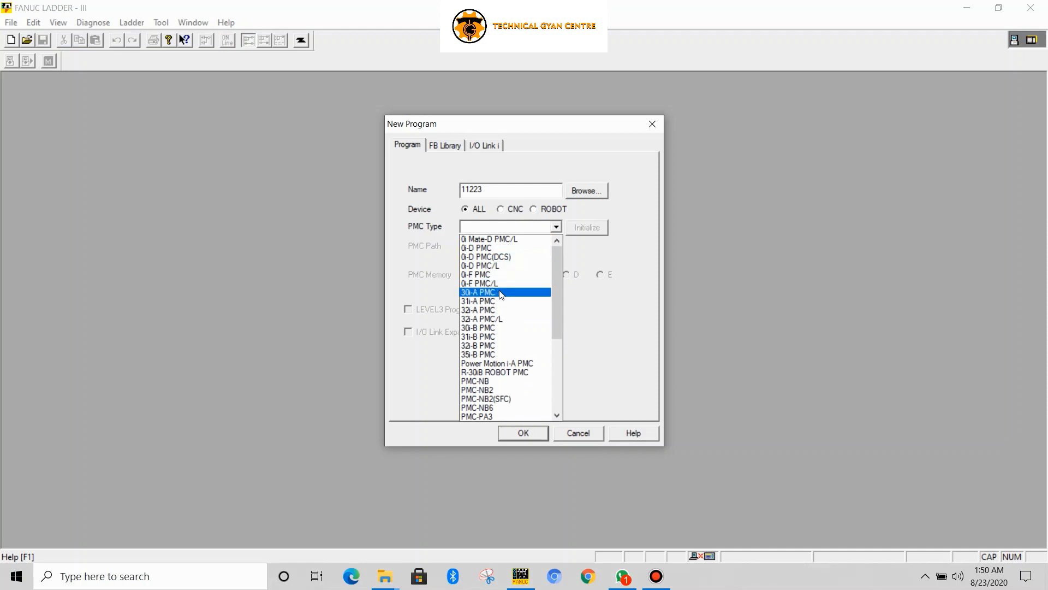
click(478, 301)
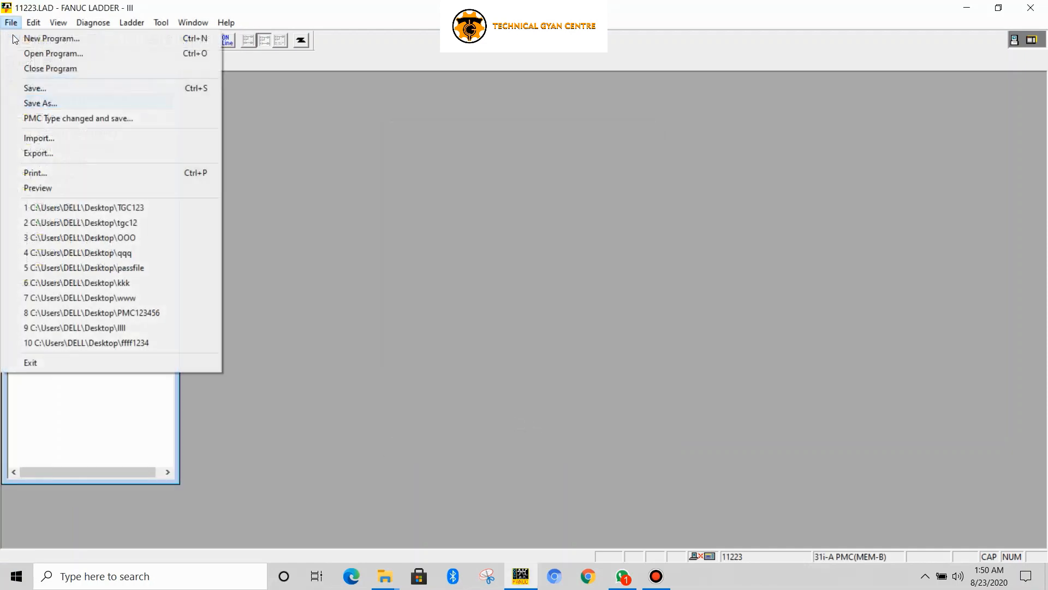
- Import the TGH123 memory-card file, showing all file types to find it
click(54, 54)
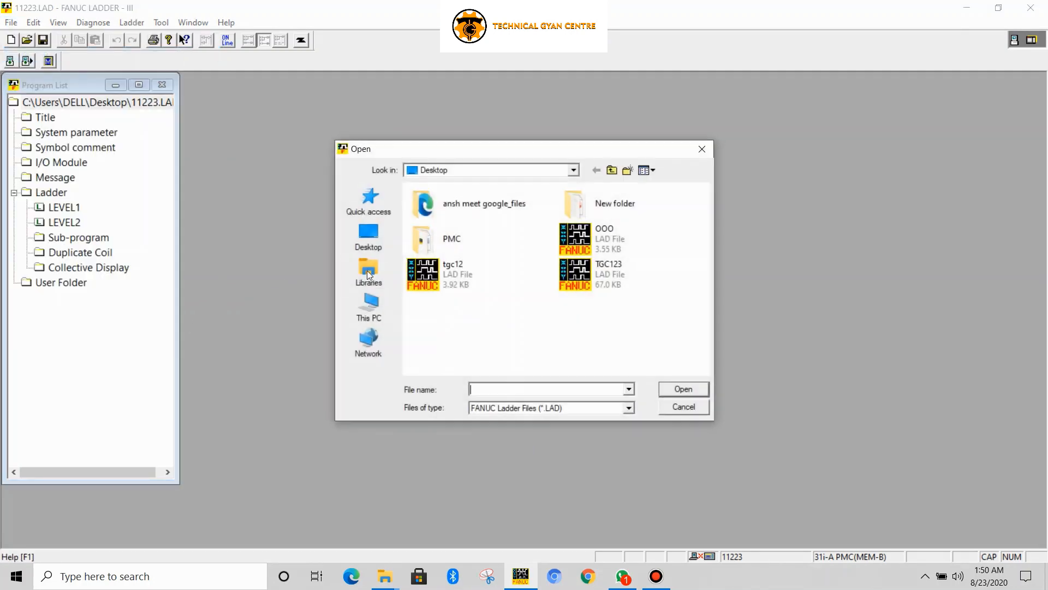
click(627, 408)
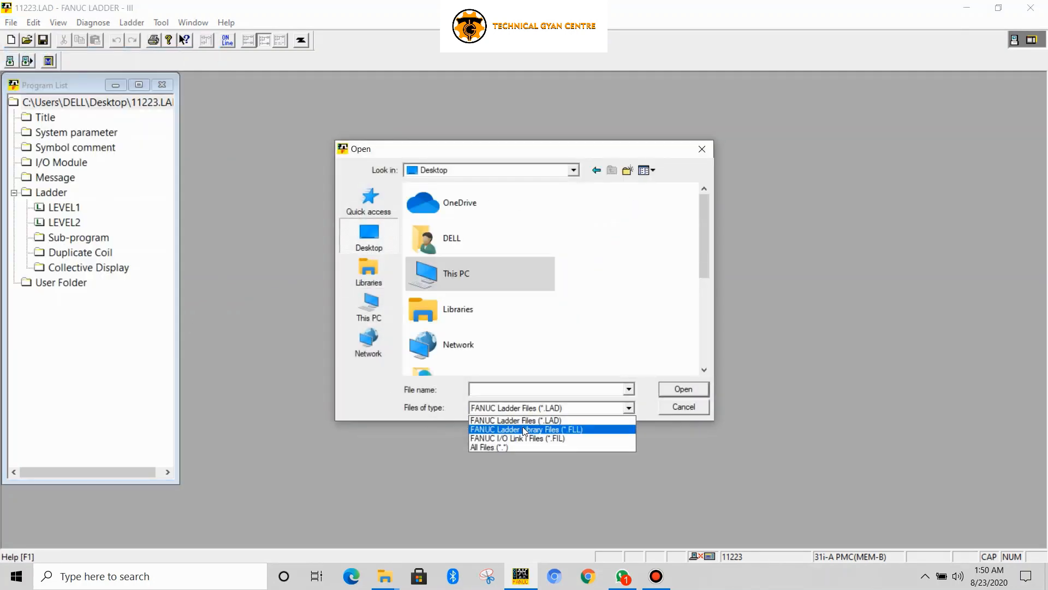
click(488, 447)
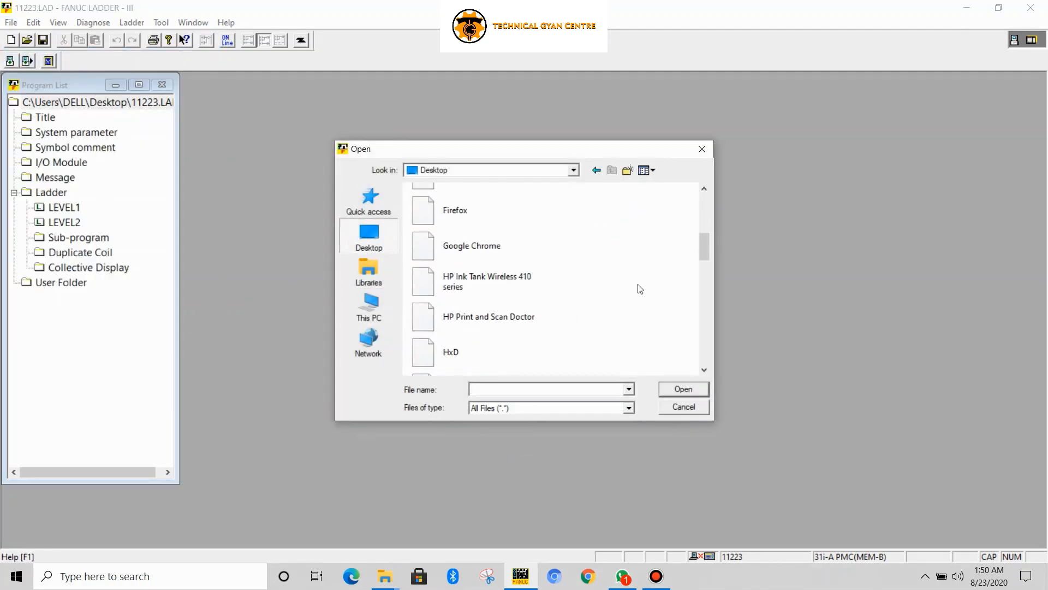
scroll(down, 3)
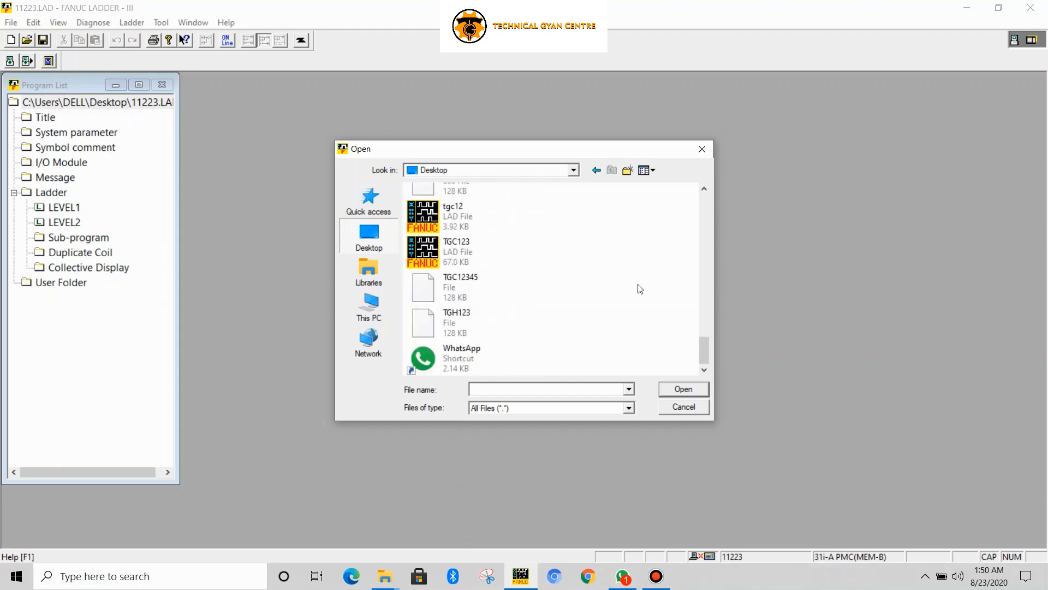
click(468, 322)
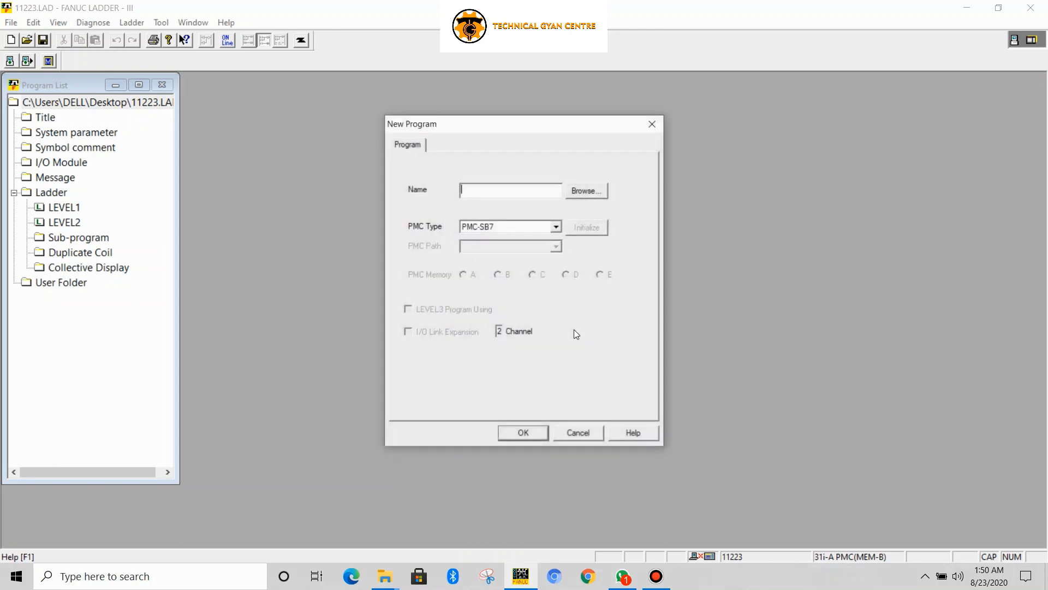
- Name the imported program TGC and save the imported data
text(T)
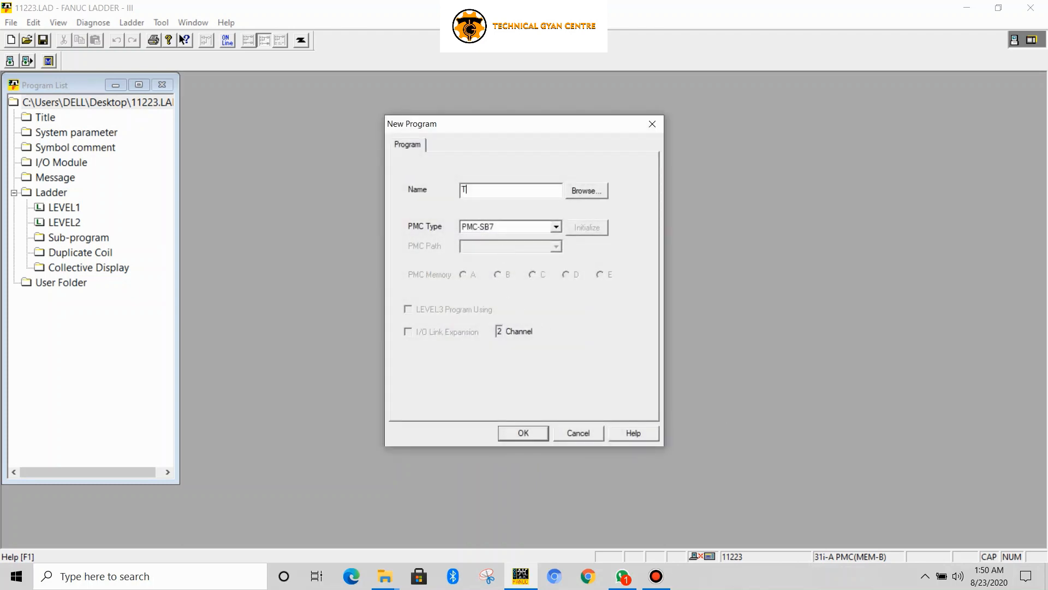
text(GC)
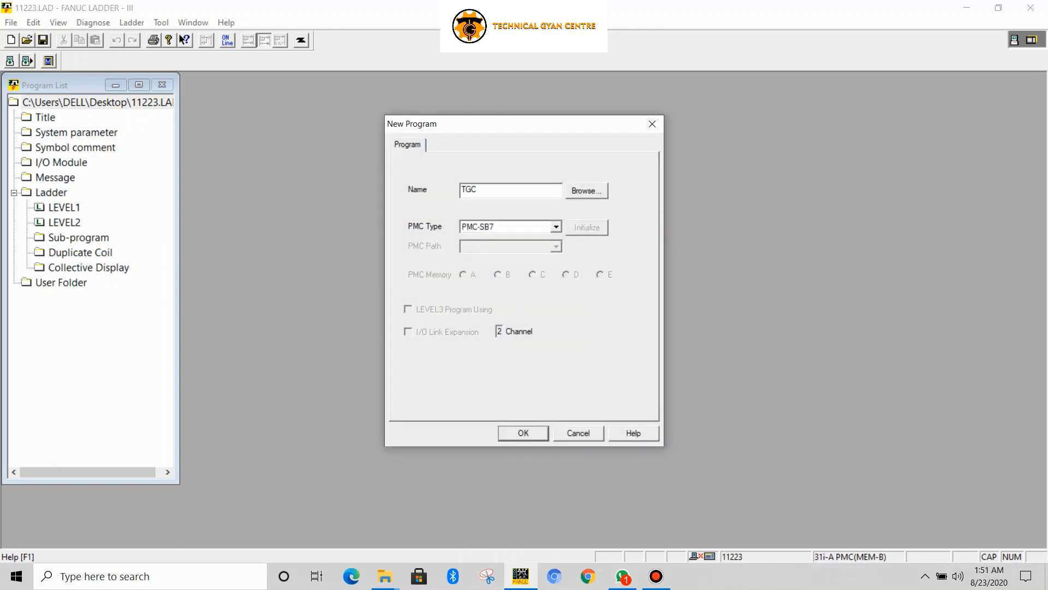
click(523, 432)
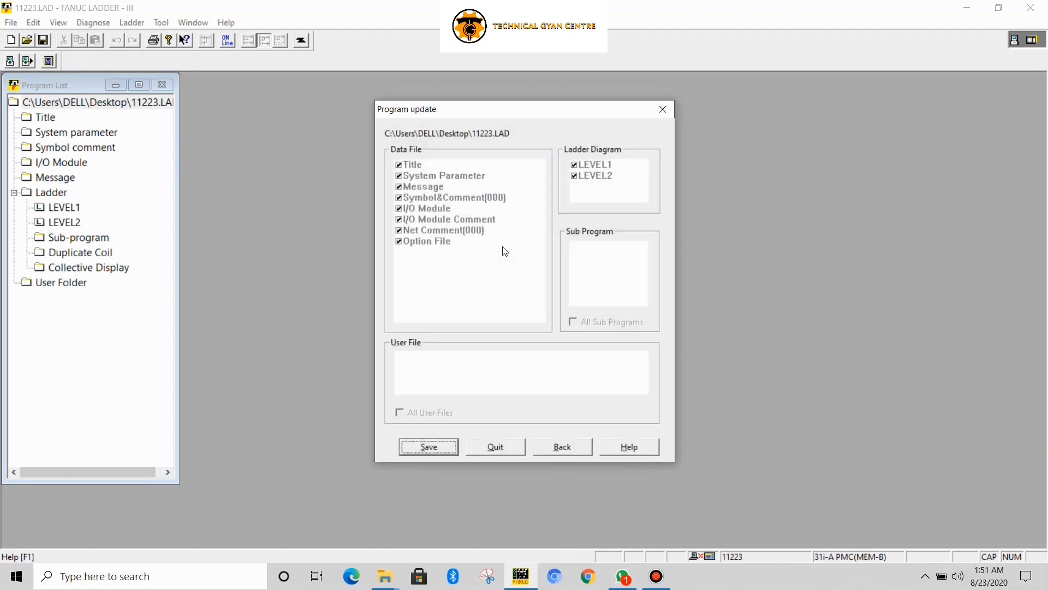
click(428, 447)
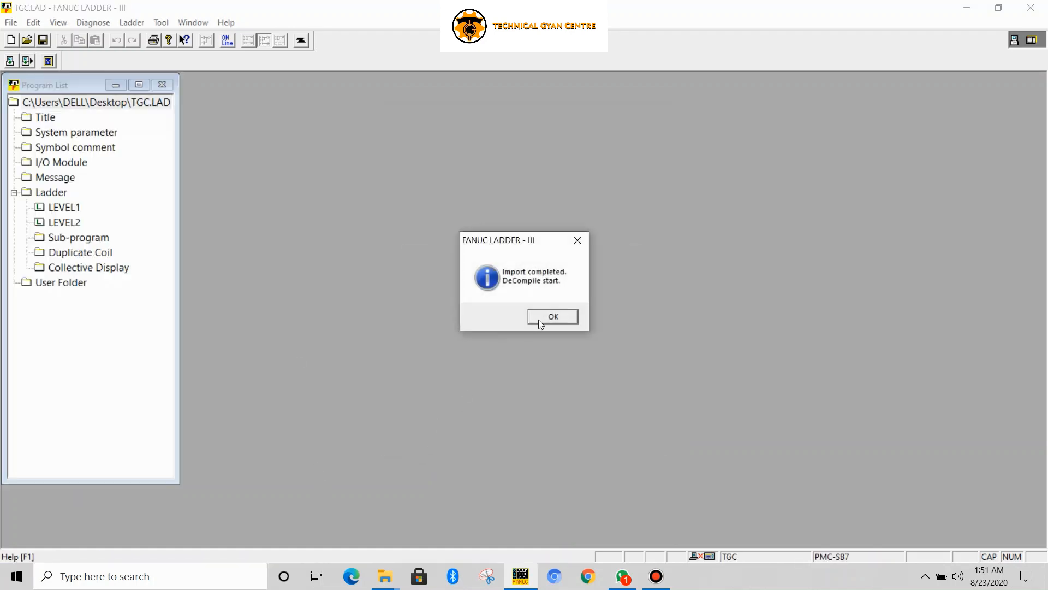
- Decompile TGC with its password, close the report, and open the LEVEL1 ladder
click(552, 316)
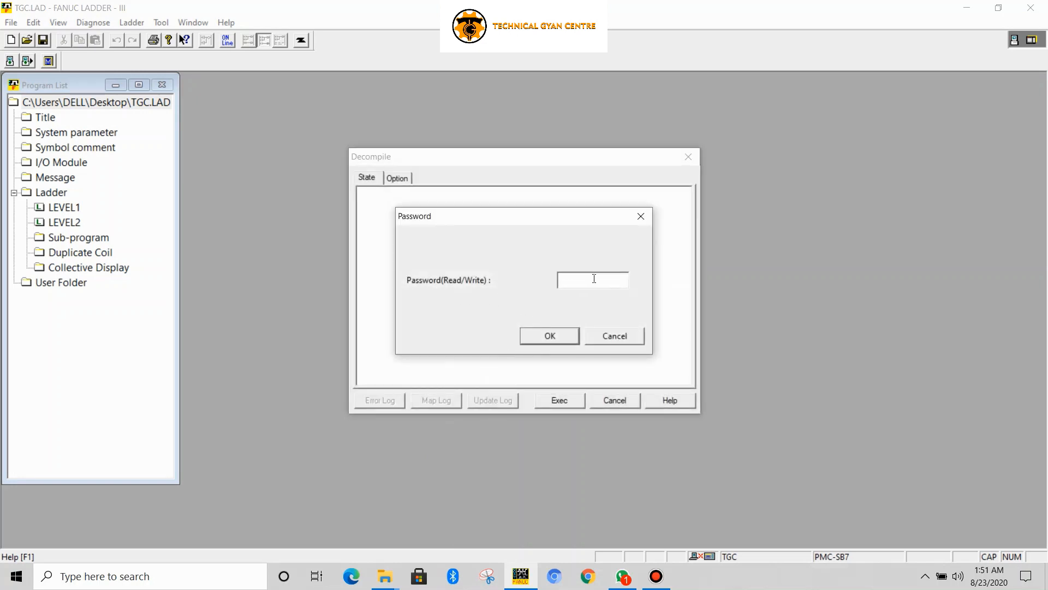
text(****)
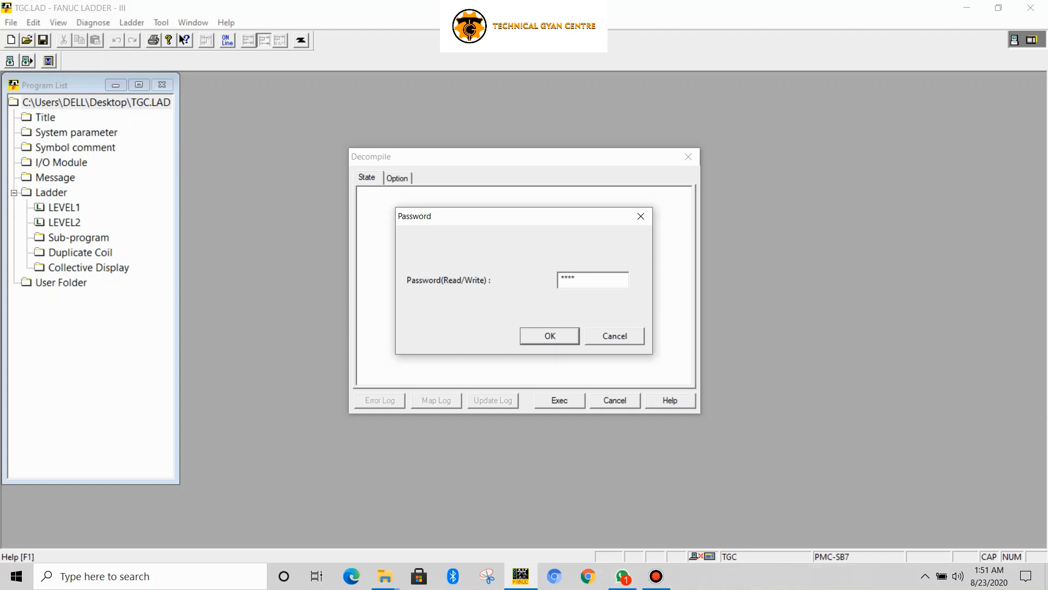
click(548, 336)
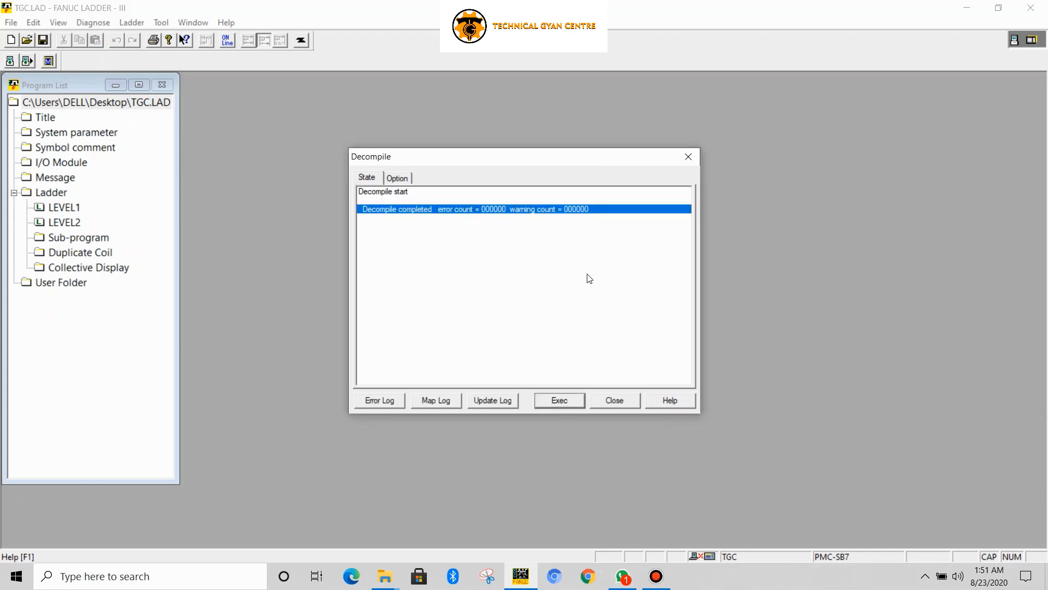
click(613, 400)
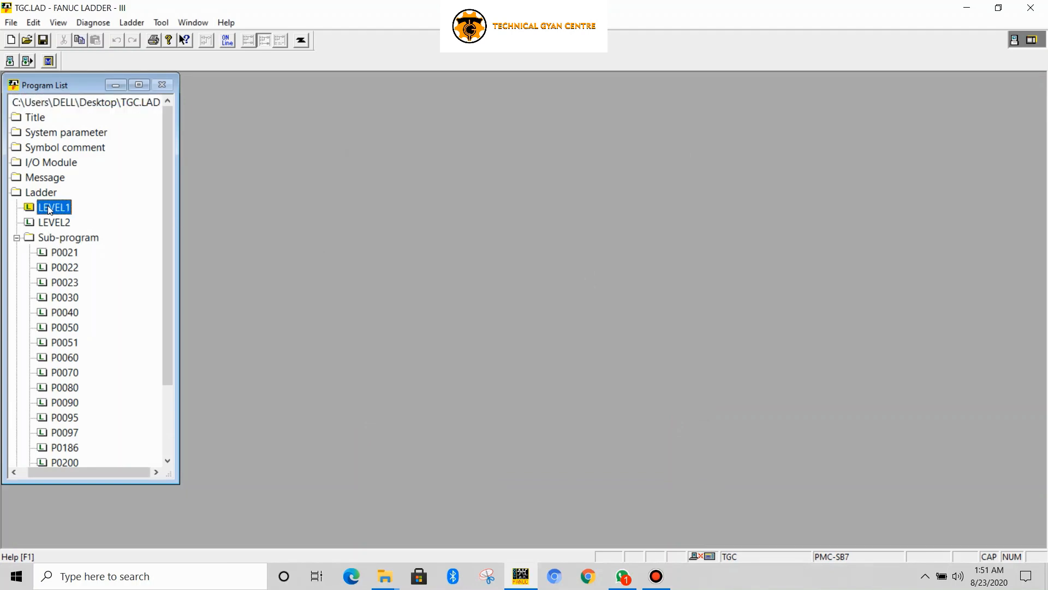
double_click(53, 207)
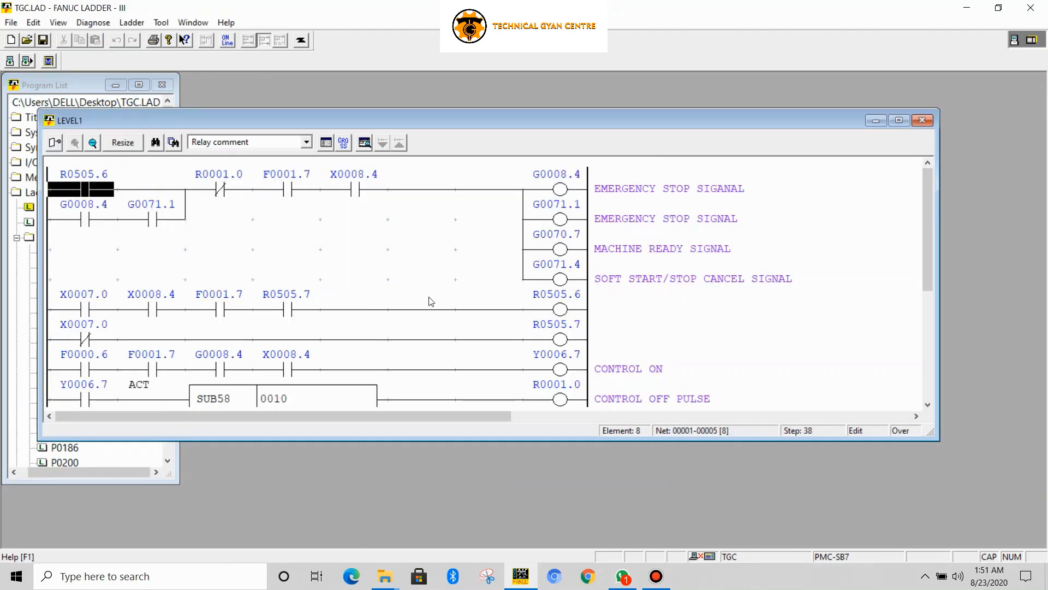